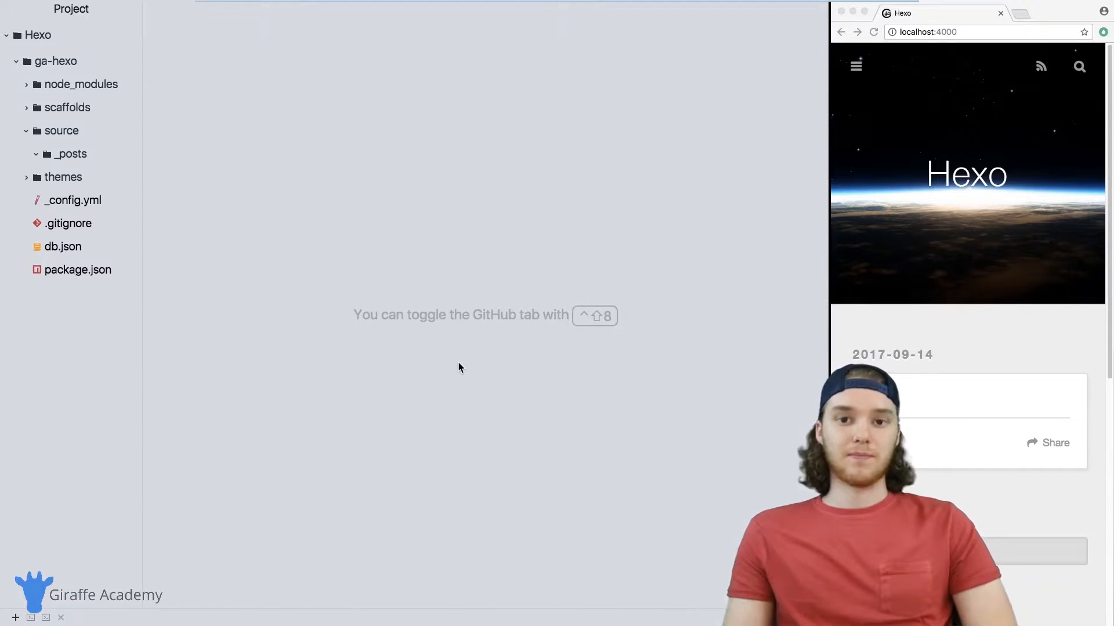
- Generate post a with 'hexo new a' and open a.md showing title, date and tags
left_click(45, 617)
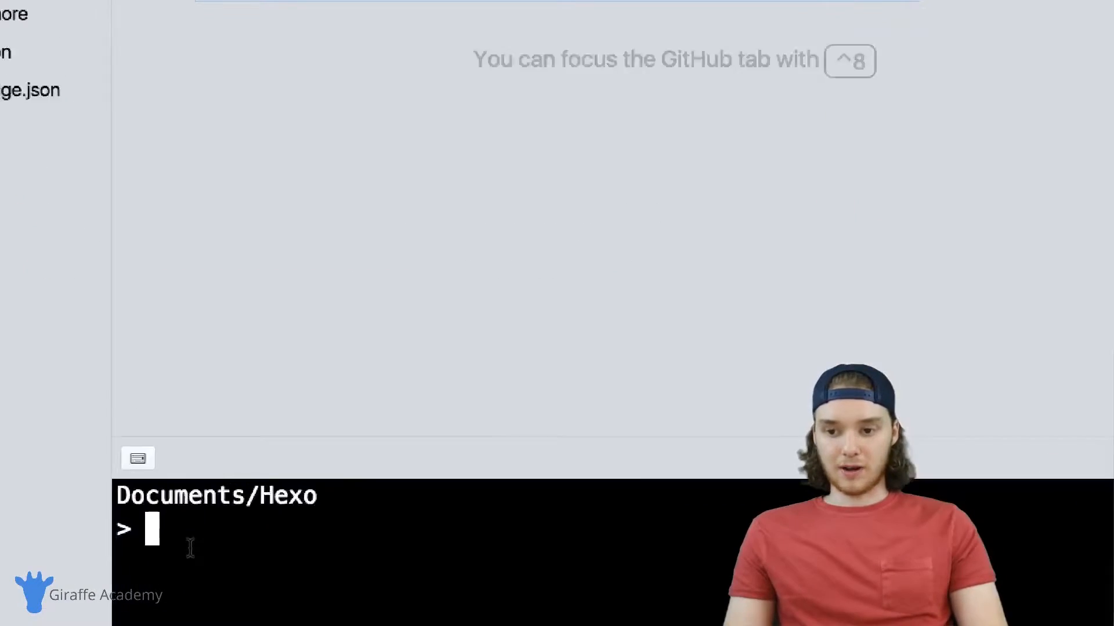
type("hexo")
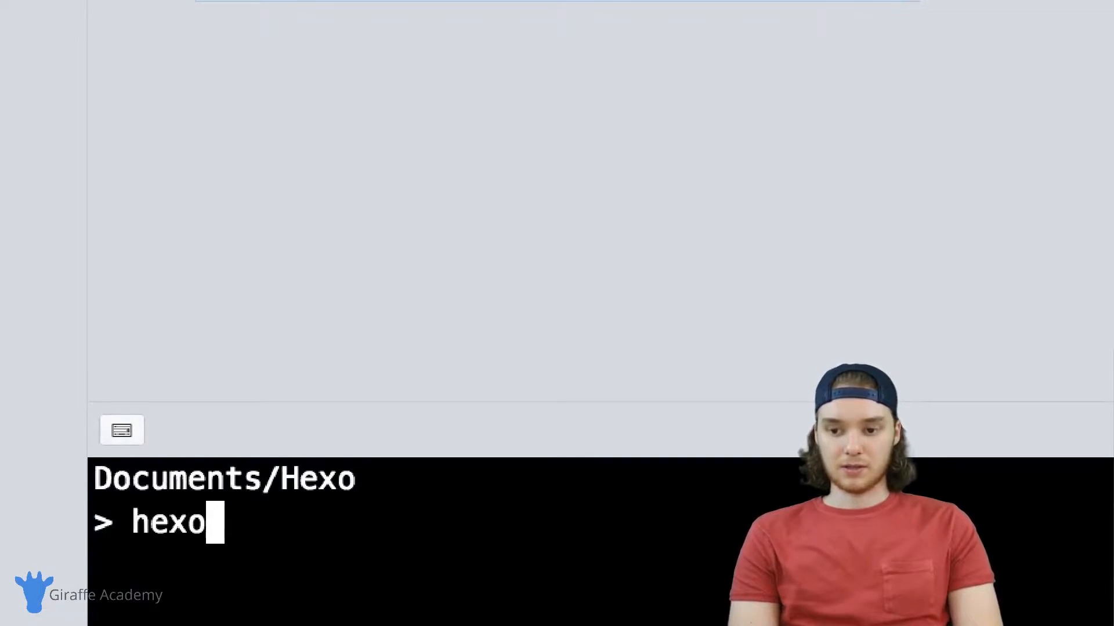
type("new a")
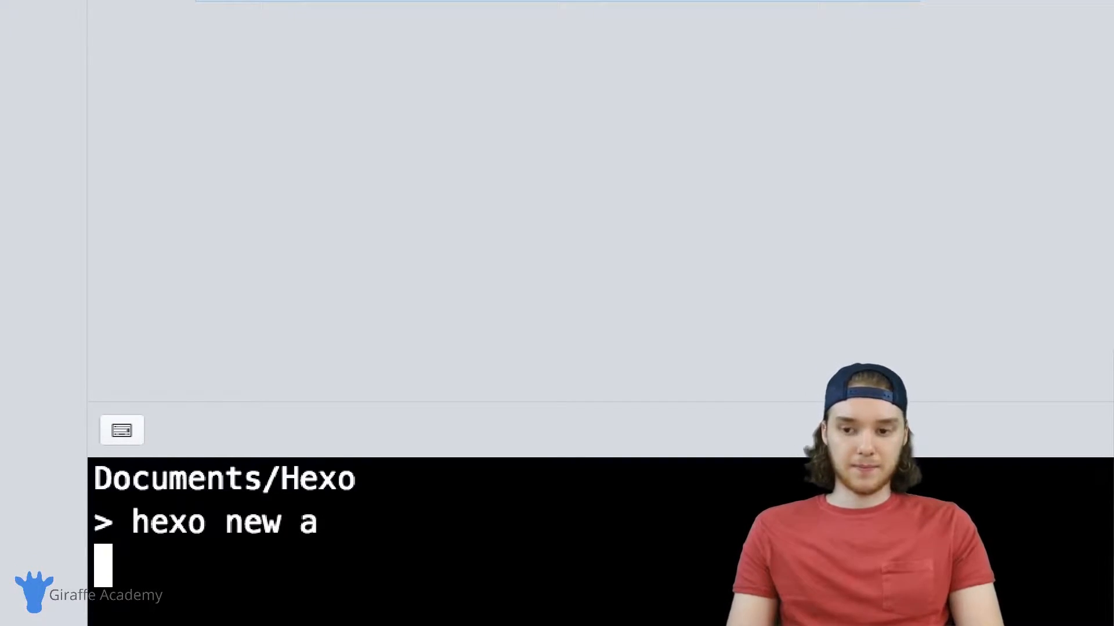
key("Return")
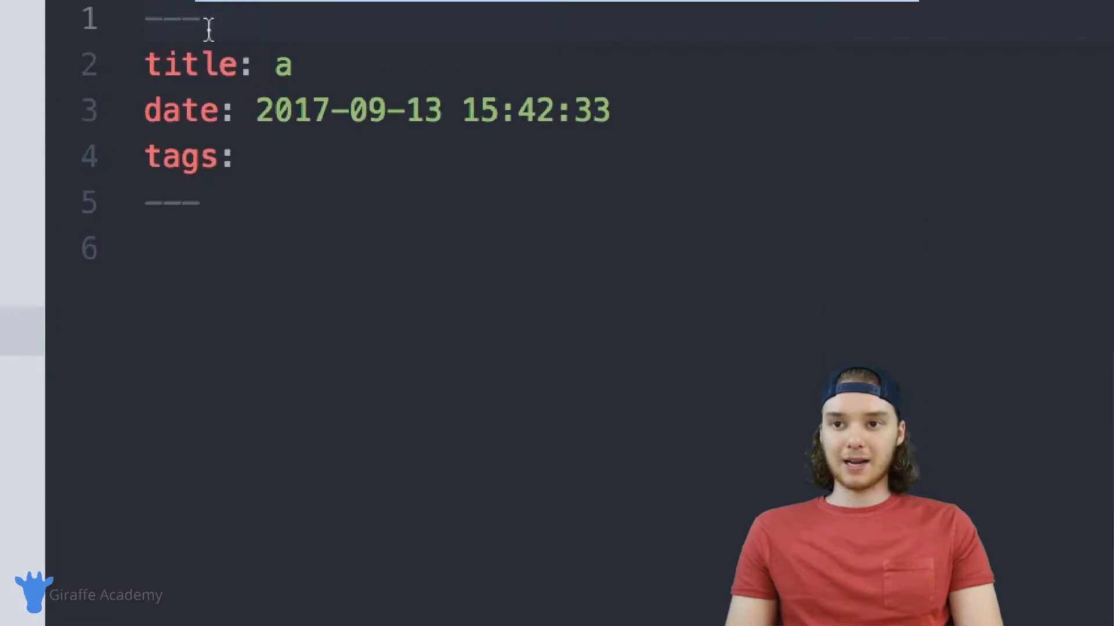
mouse_move(228, 196)
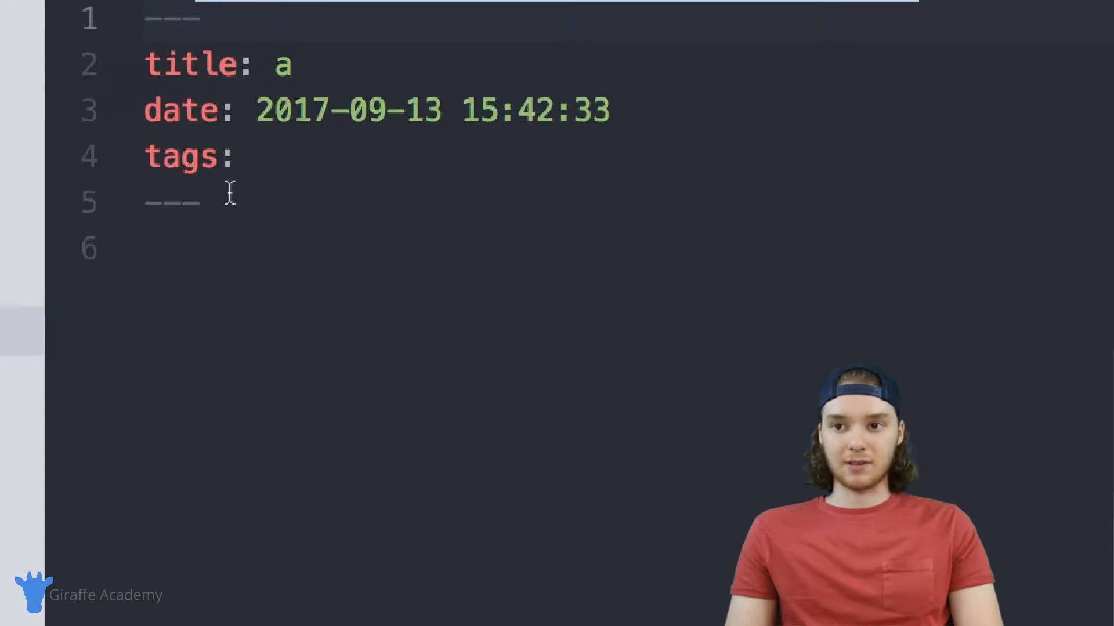
double_click(183, 156)
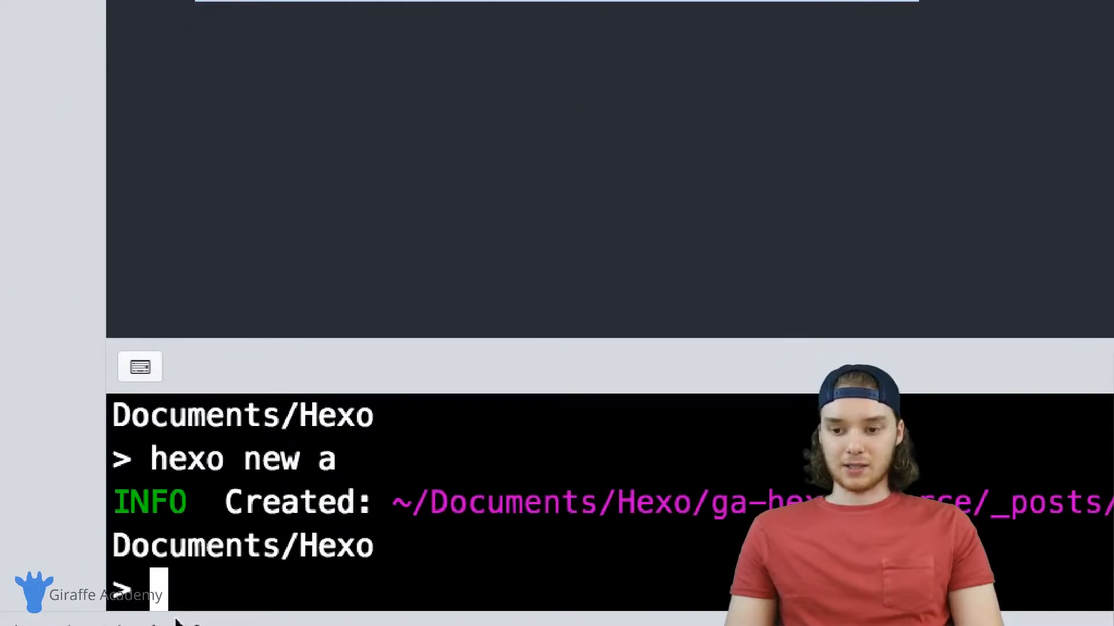
- Create draft b with 'hexo new draft b', then reopen post a.md
type("hexo new draft")
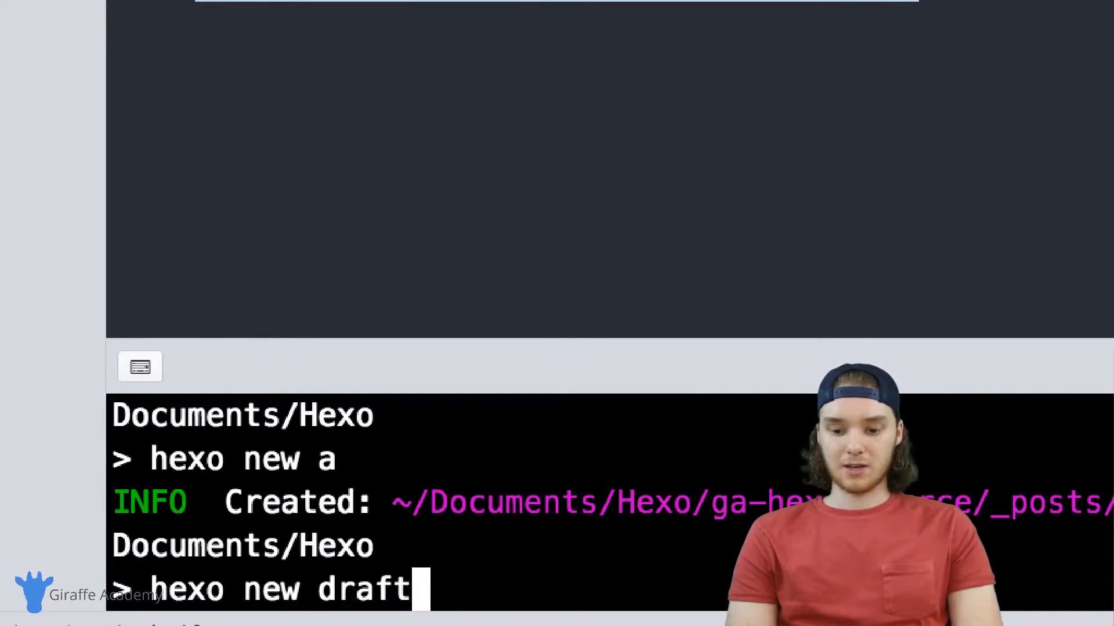
type("b")
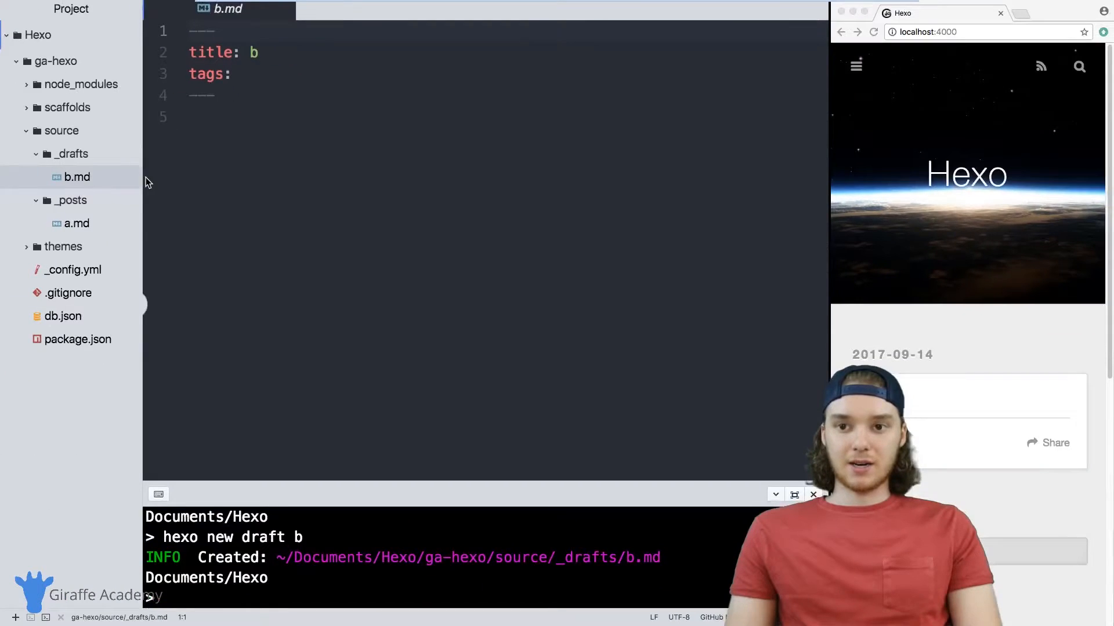
mouse_move(76, 228)
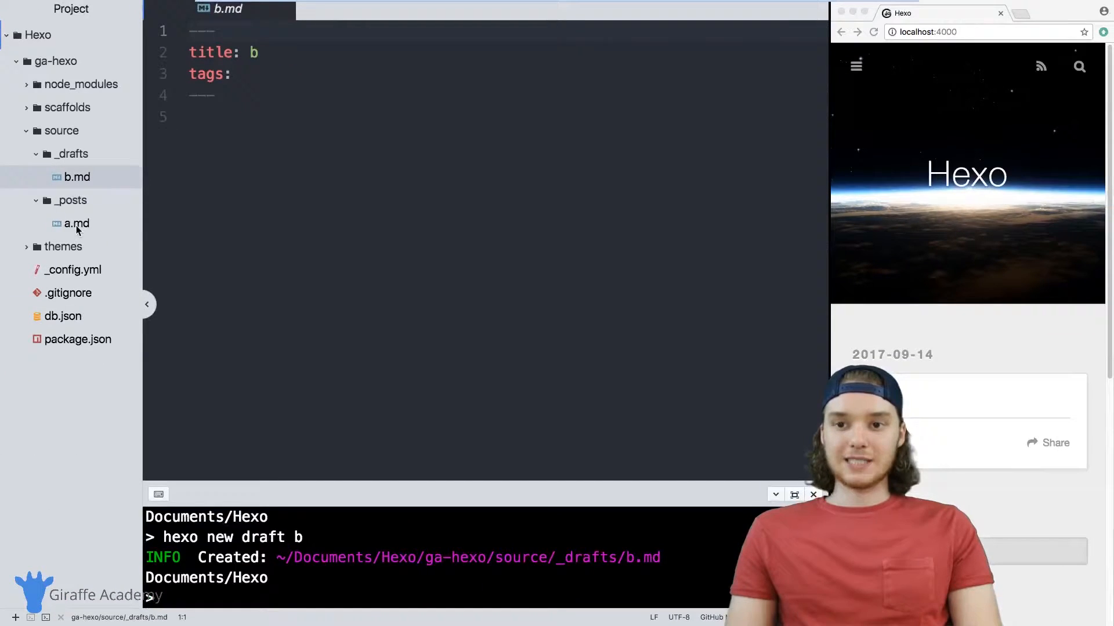
left_click(76, 222)
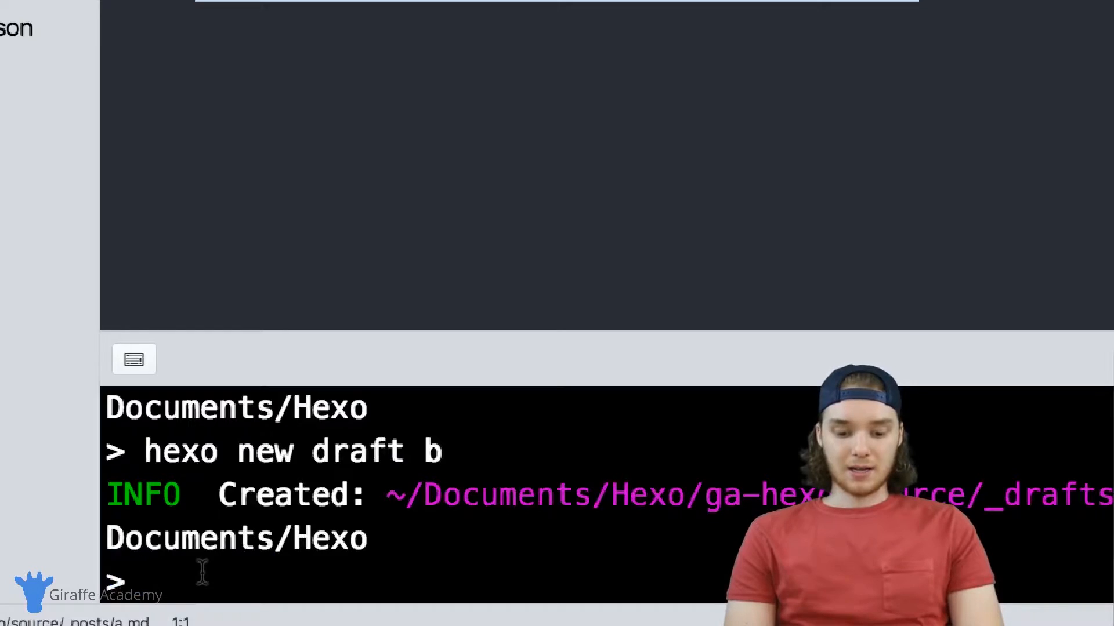
- Run 'hexo new page c' and open source/c/index.md with its title and date
type("hexo")
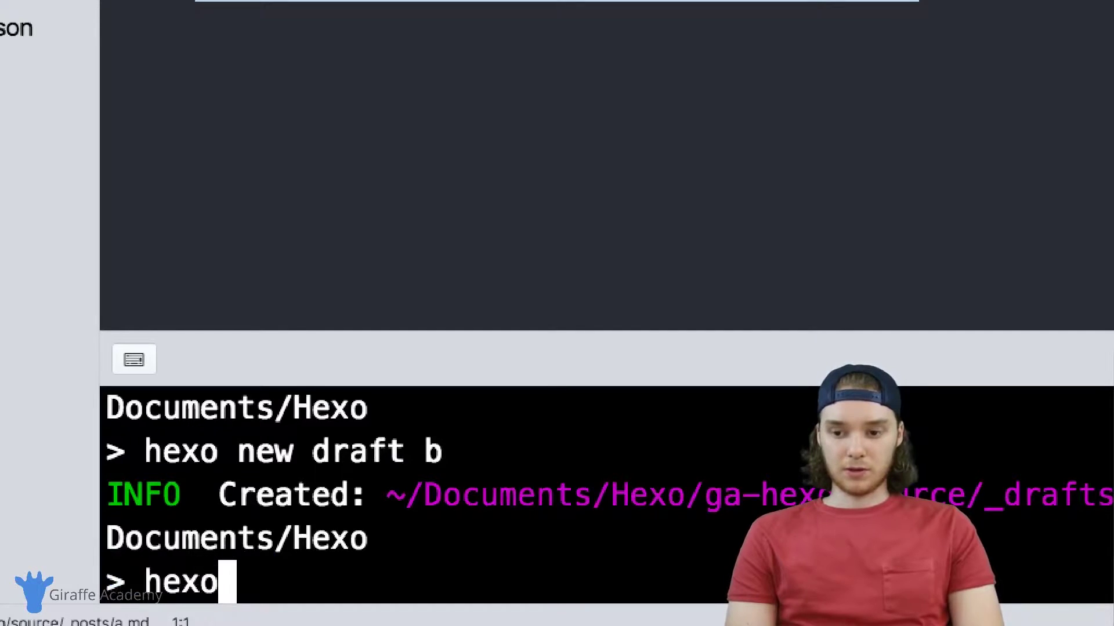
type("new pag")
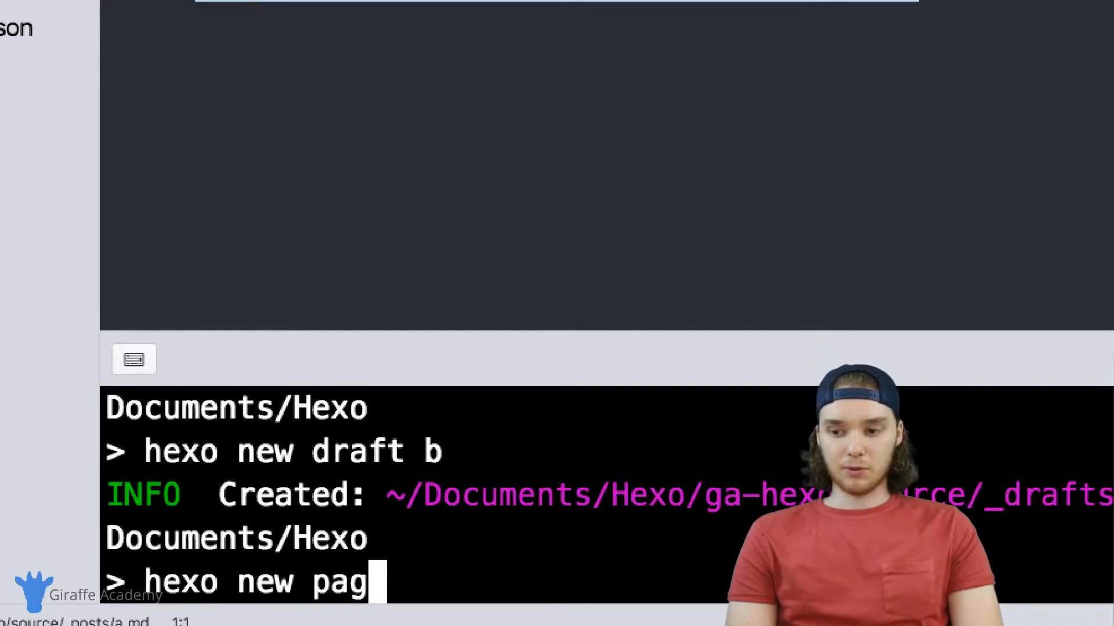
type("e c")
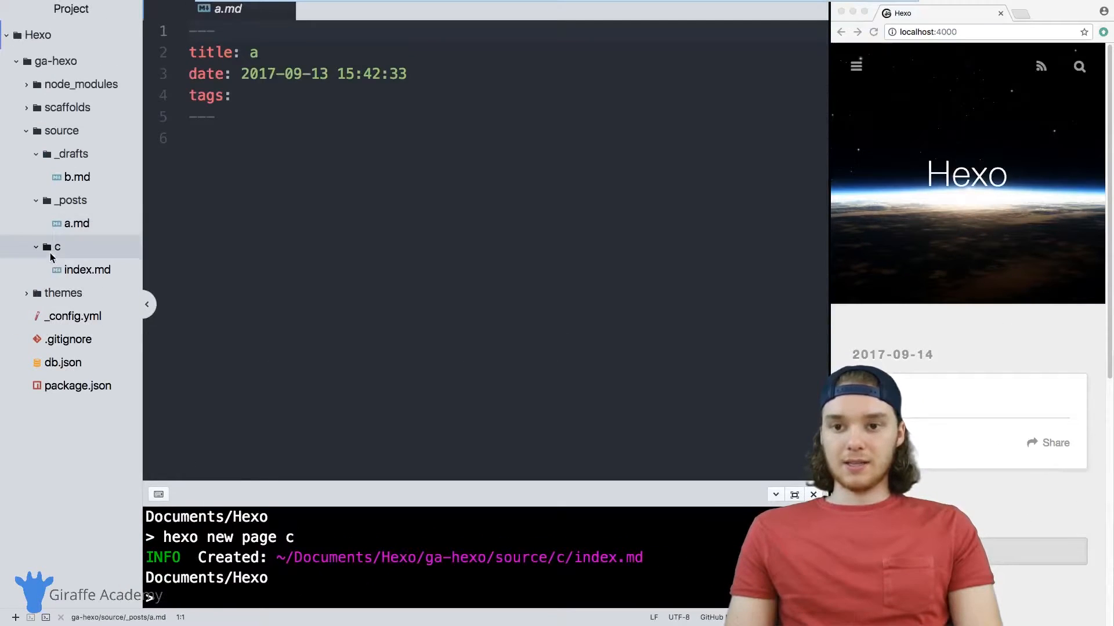
left_click(88, 269)
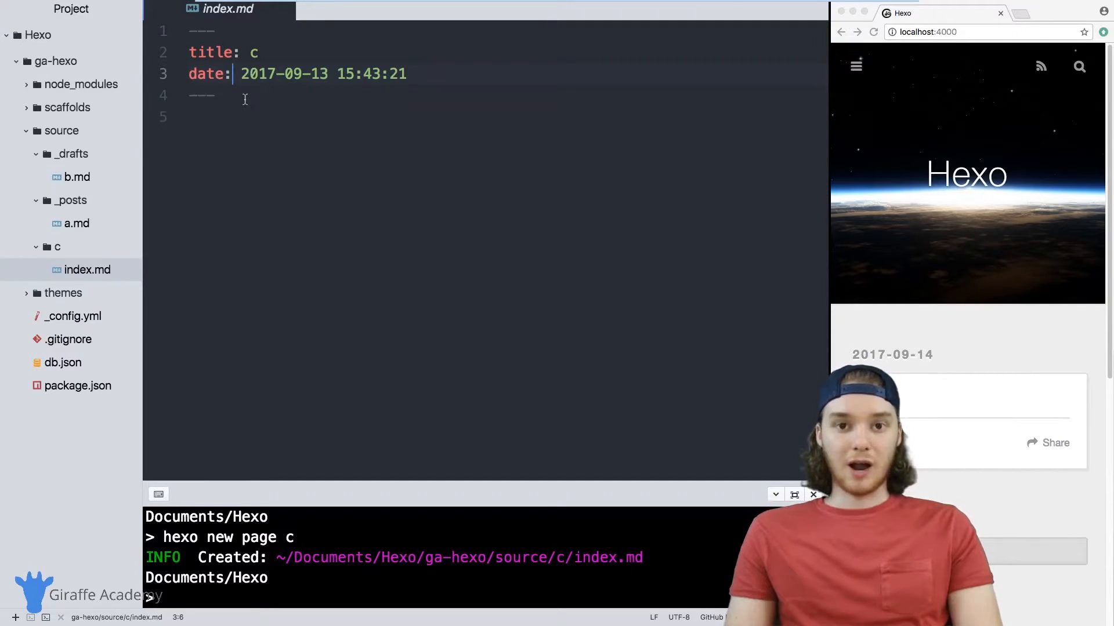
left_click(240, 95)
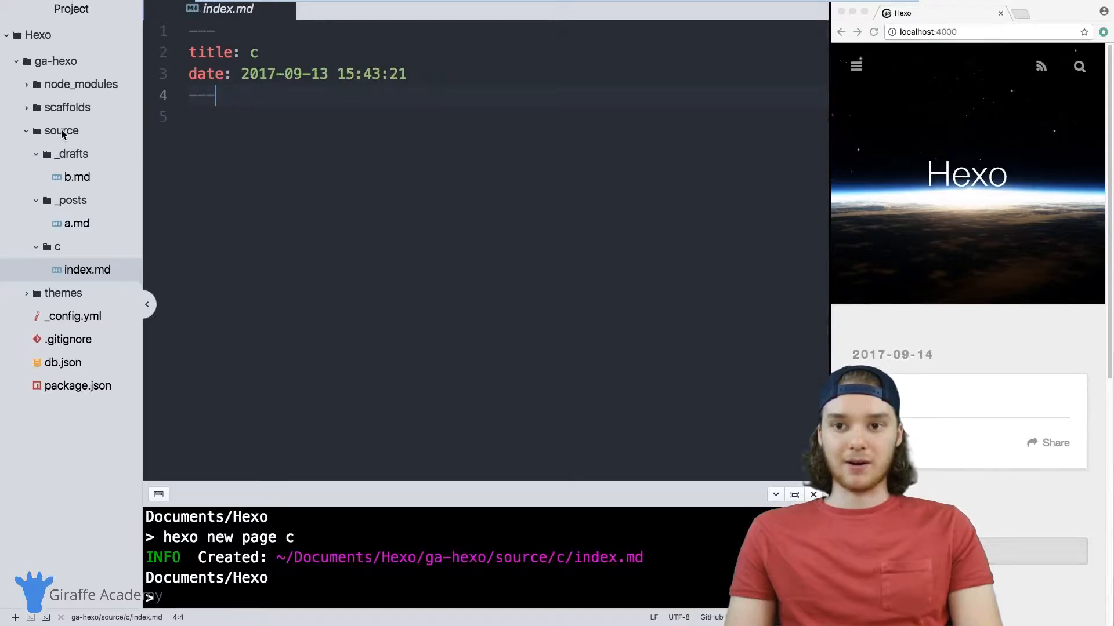
mouse_move(67, 107)
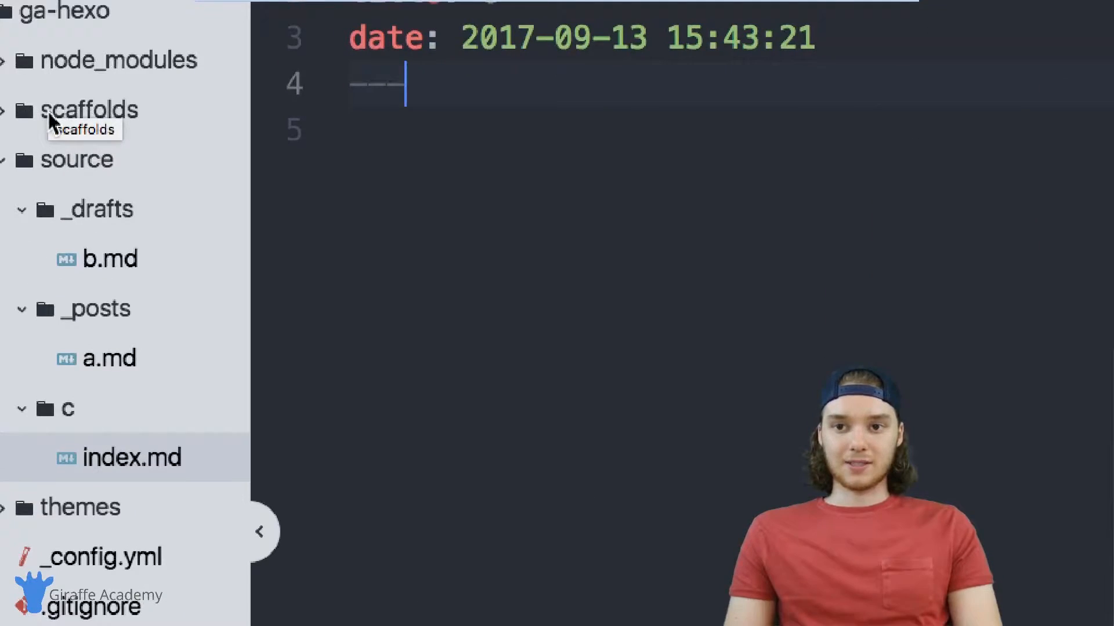
- Expand scaffolds and open draft.md, draft b.md and page.md side by side
left_click(91, 109)
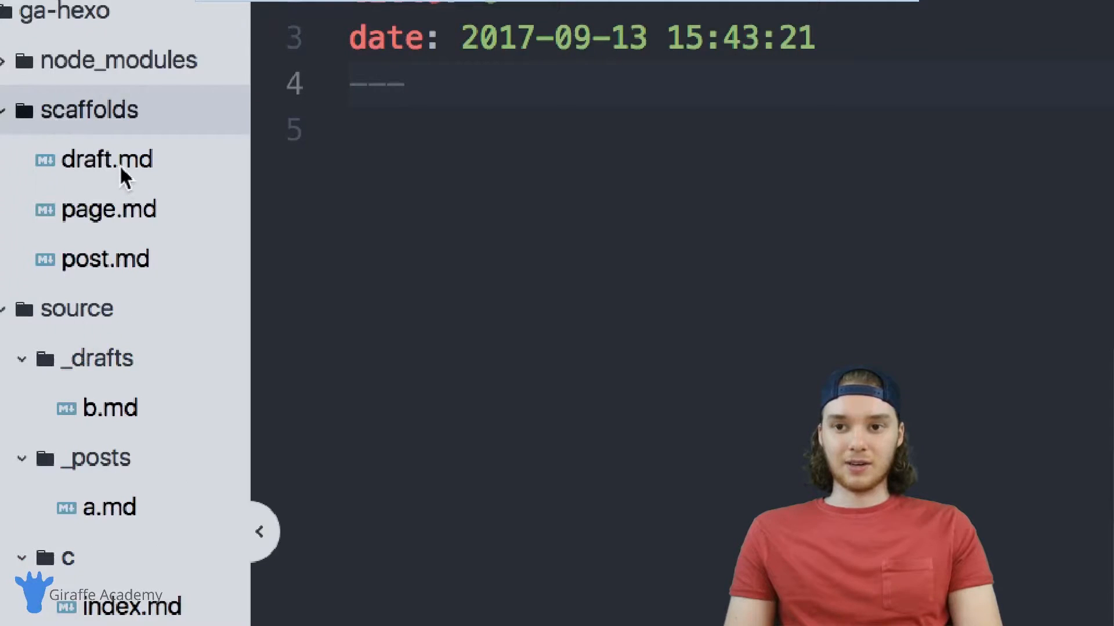
mouse_move(107, 159)
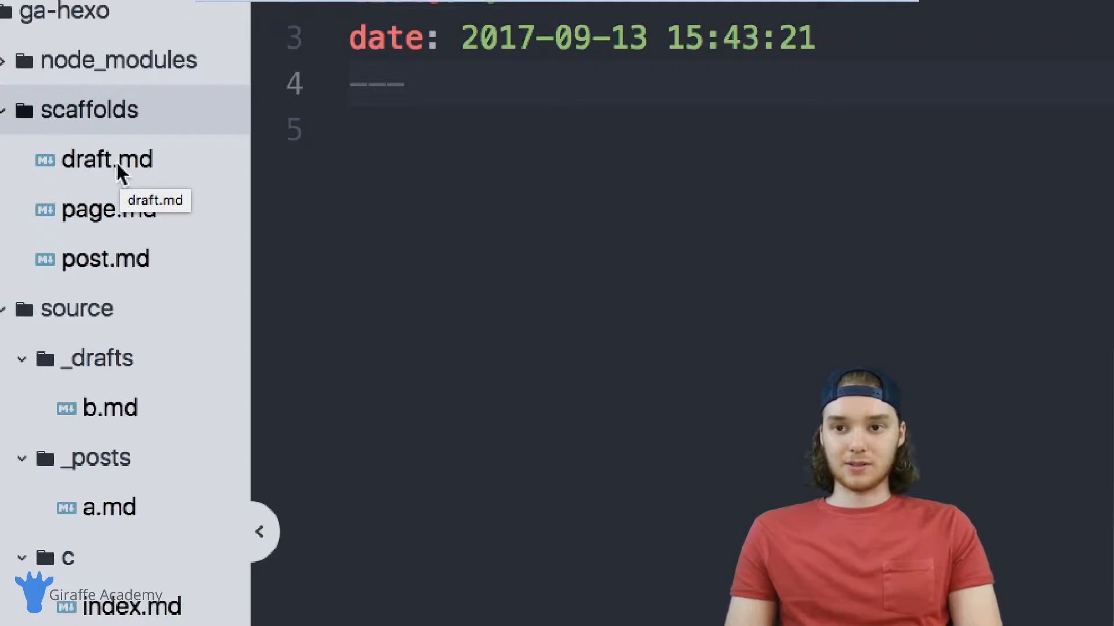
mouse_move(104, 258)
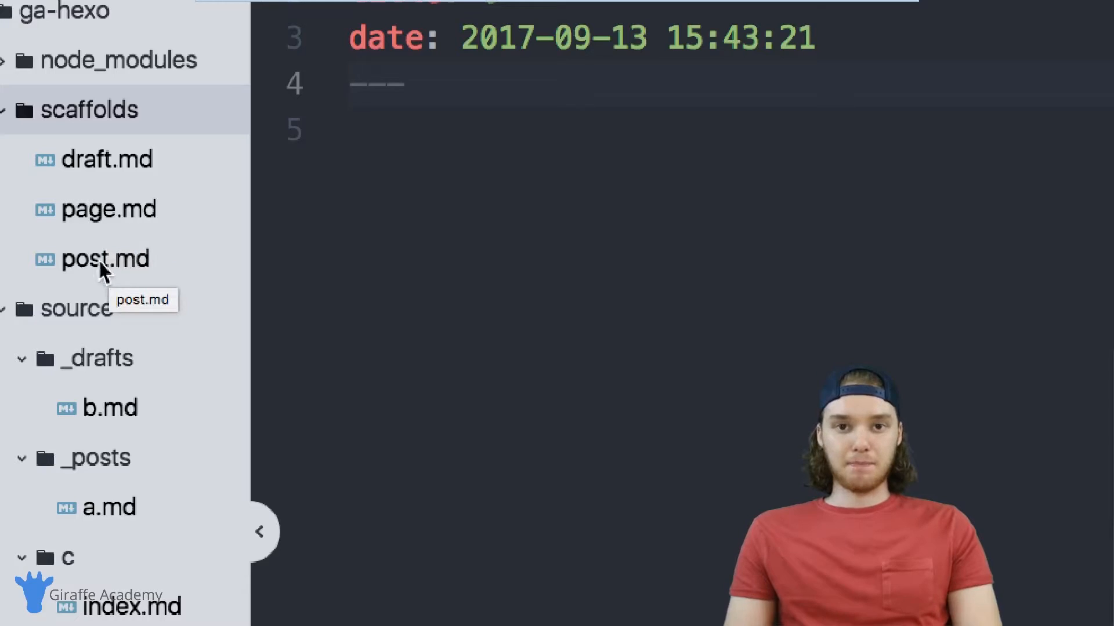
left_click(108, 159)
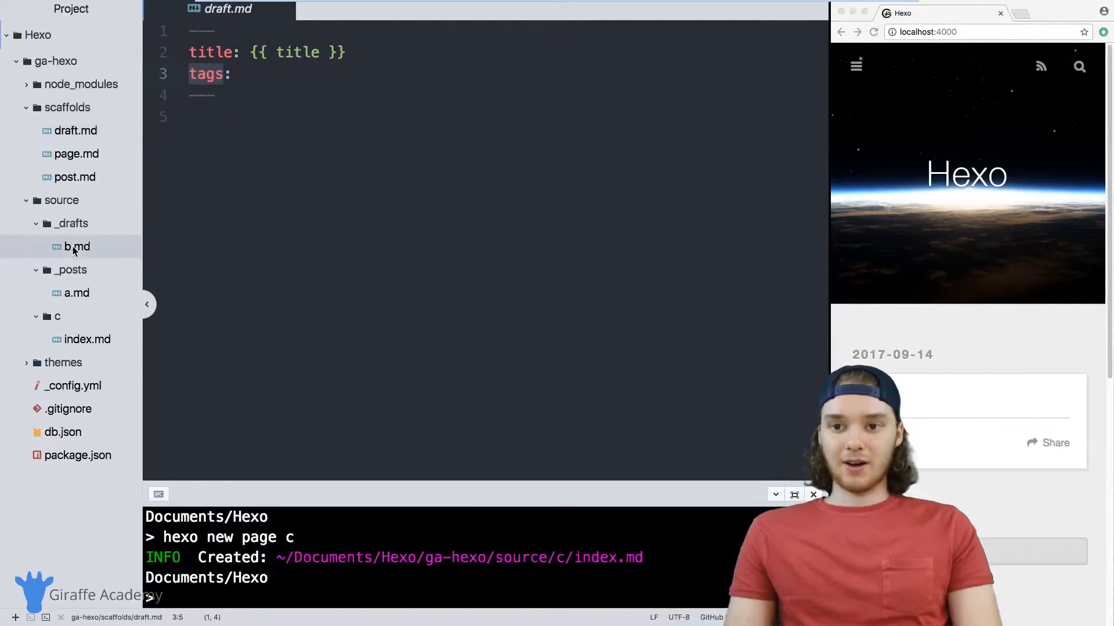
left_click(76, 246)
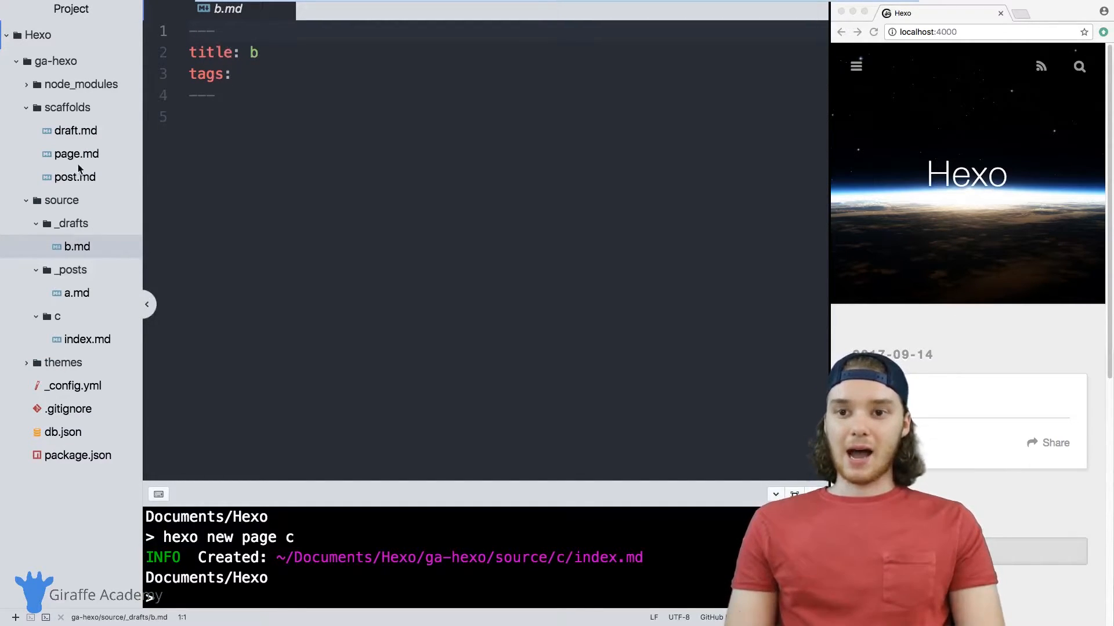
left_click(75, 131)
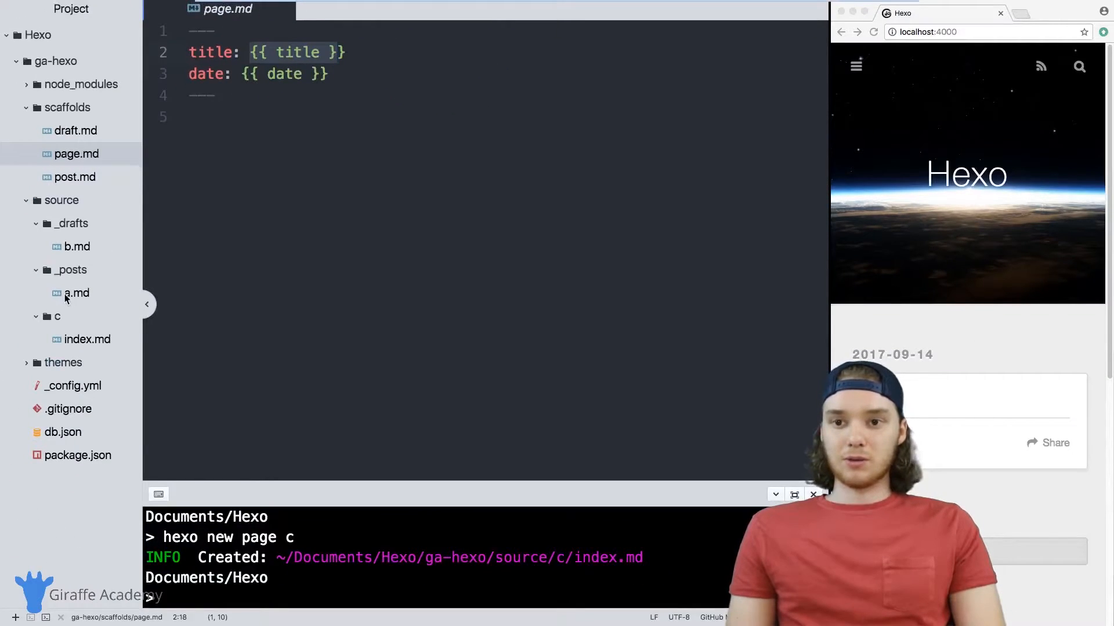
- Open page c's index.md, post a.md, the post.md scaffold, then draft b.md
left_click(87, 339)
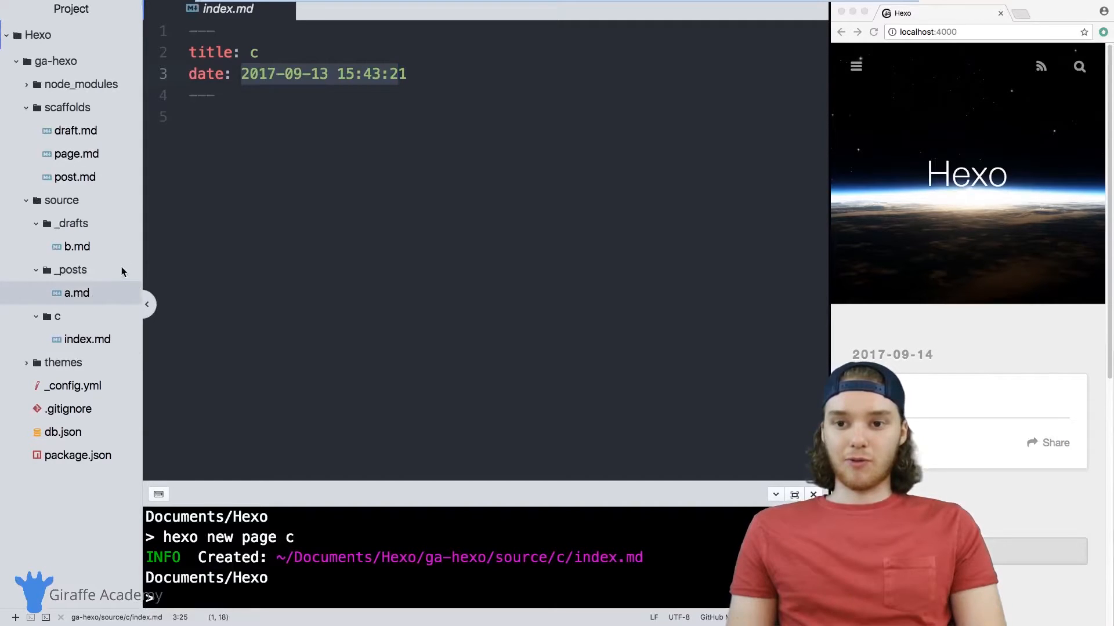
left_click(76, 293)
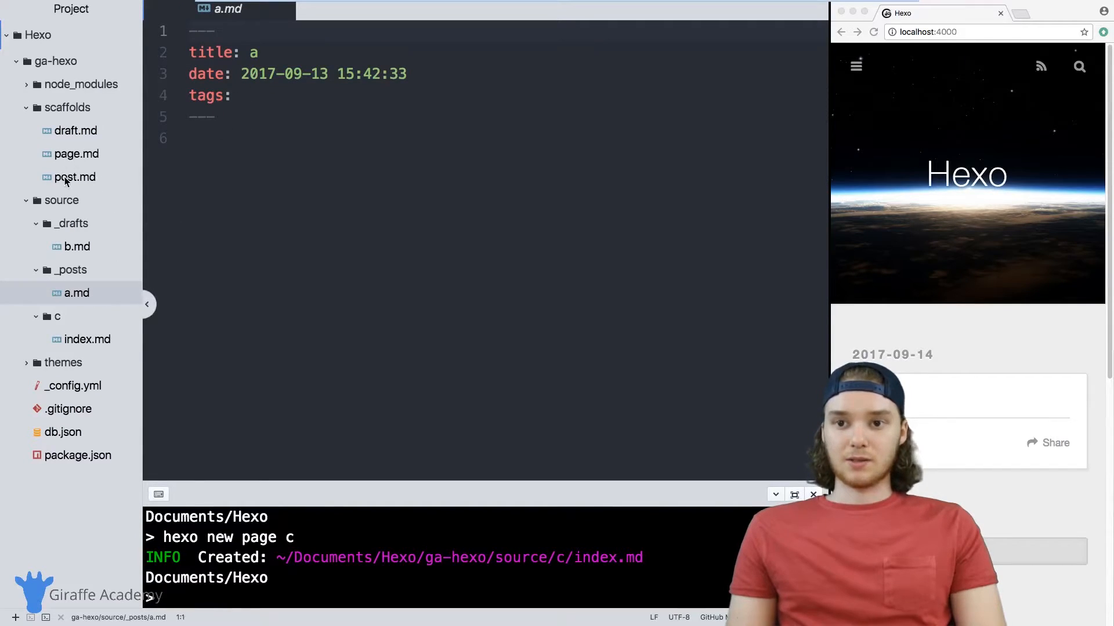
left_click(74, 177)
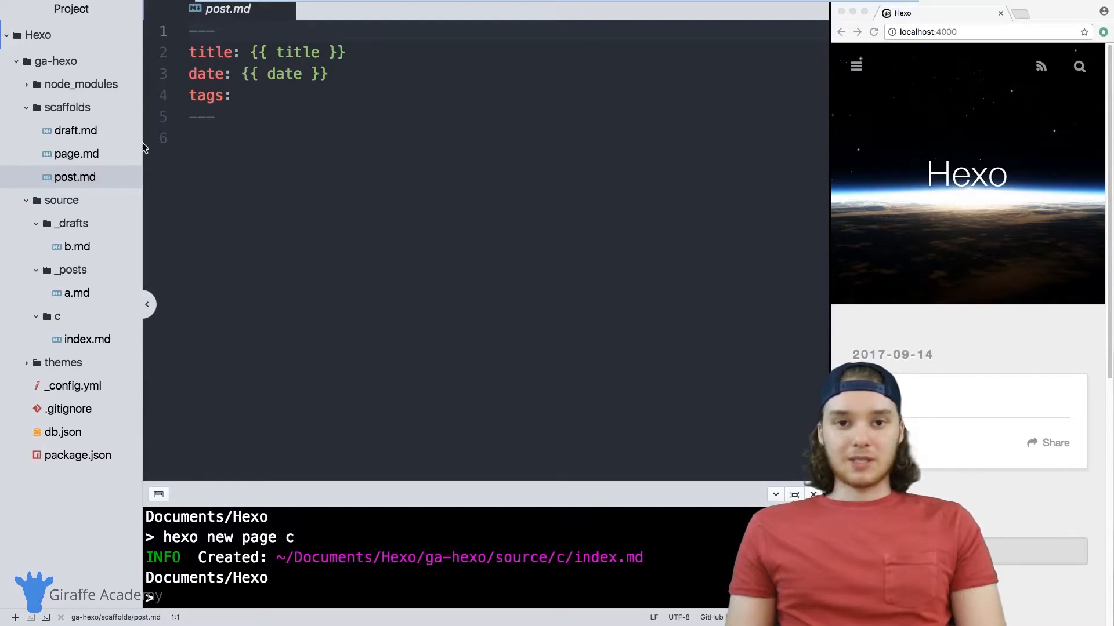
mouse_move(83, 259)
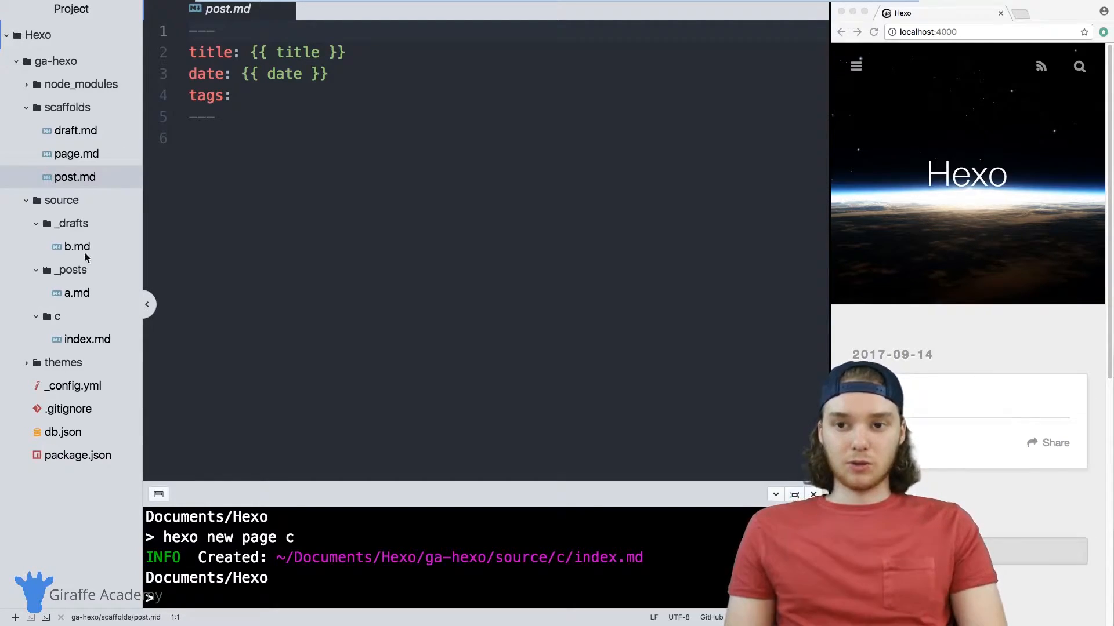
left_click(76, 246)
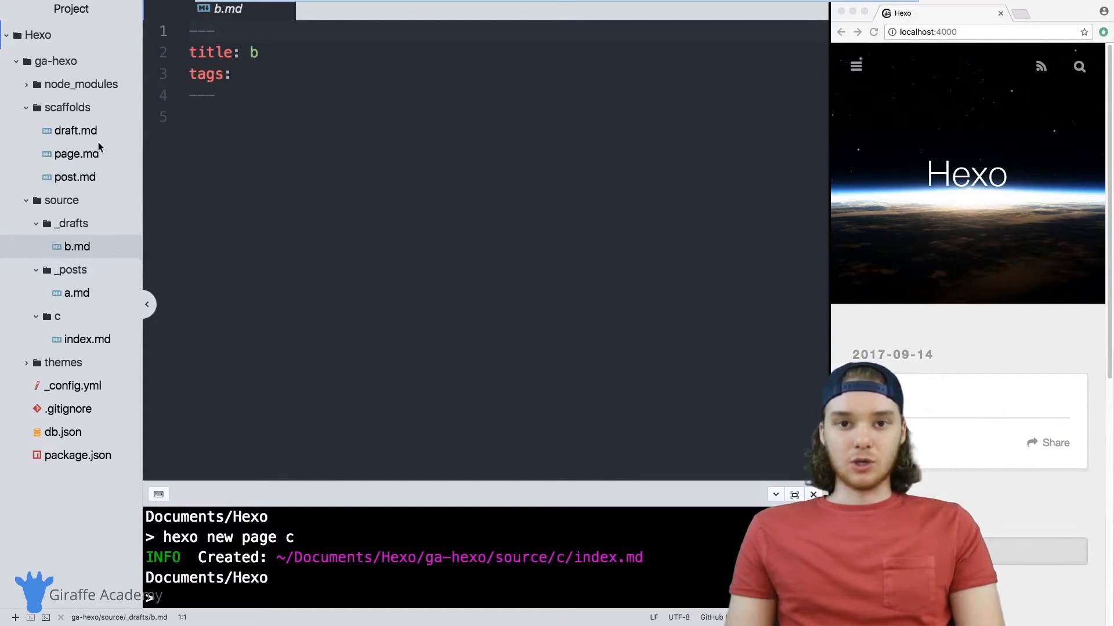
mouse_move(76, 130)
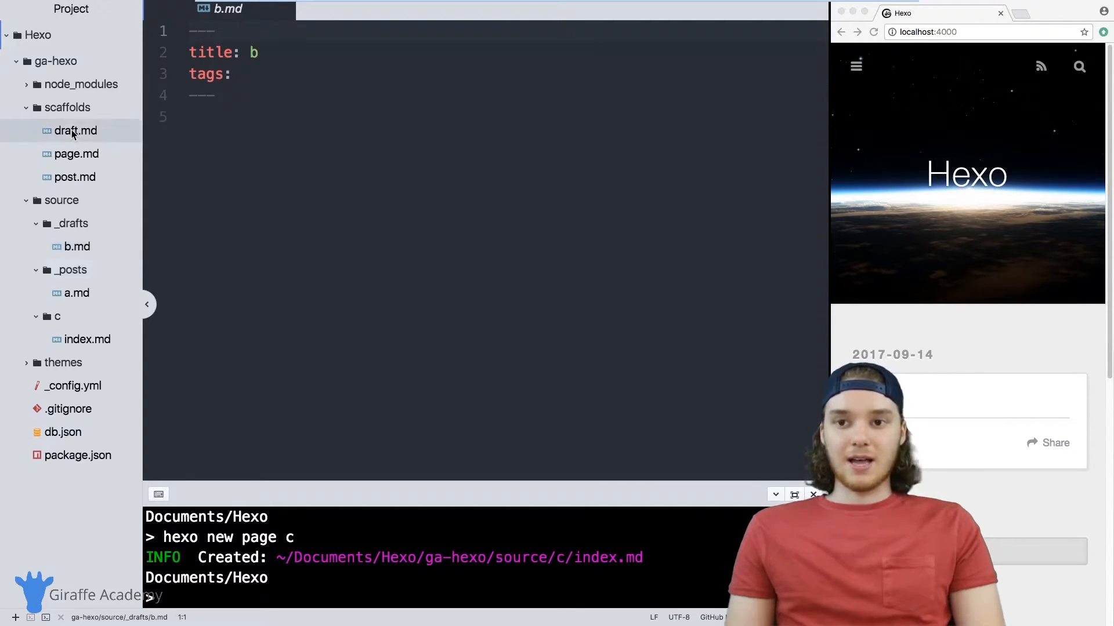
- Add the field author: "Mike" to the draft.md scaffold
left_click(75, 131)
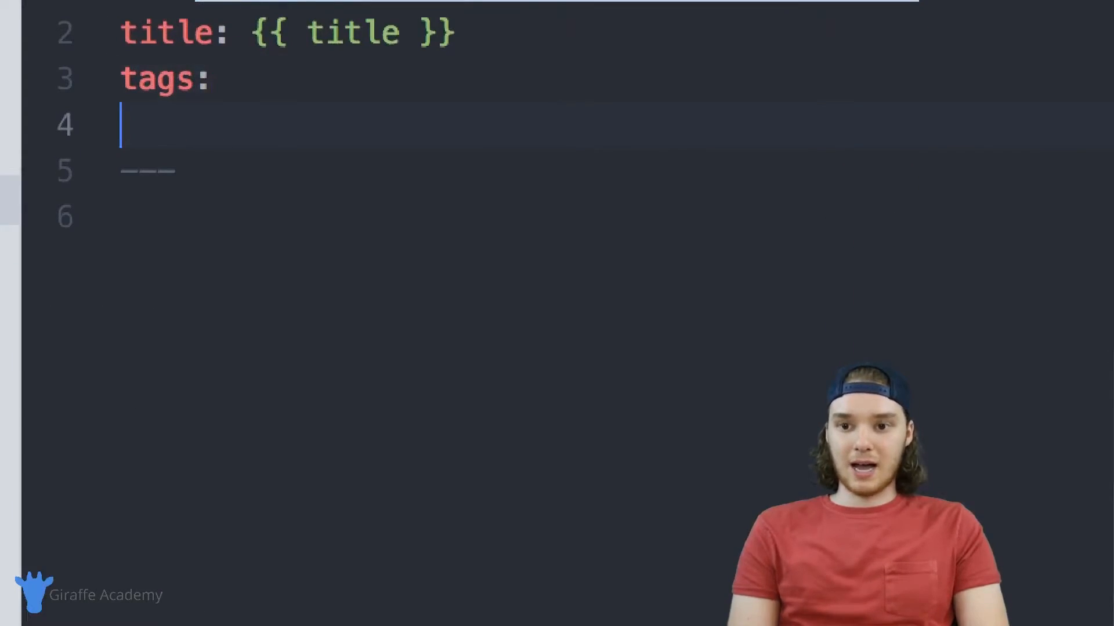
type("author: \"\"")
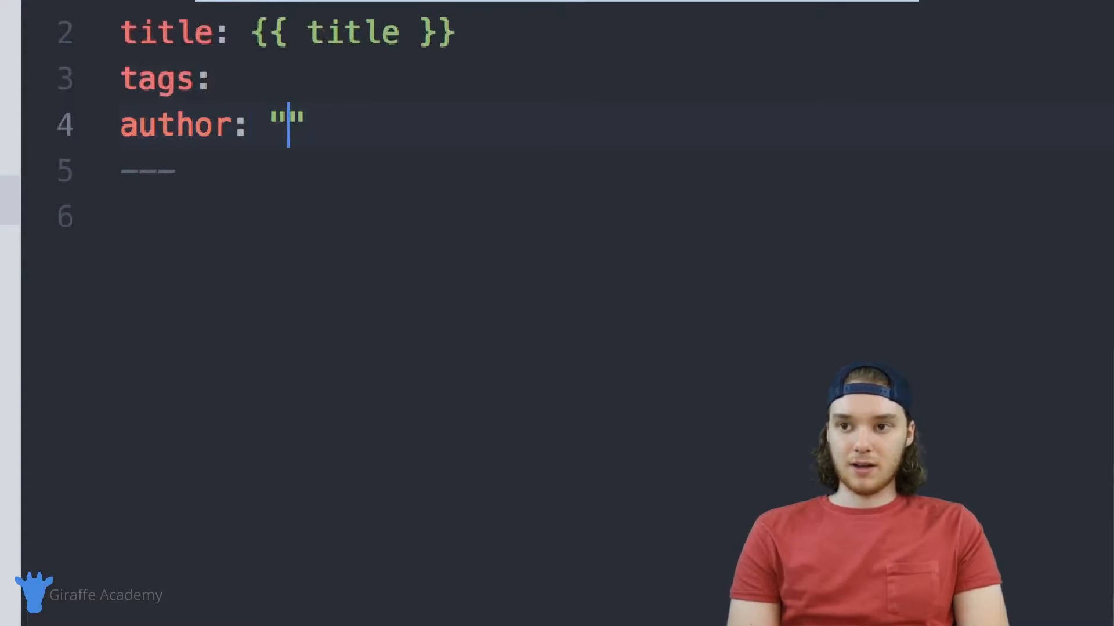
type("Mike")
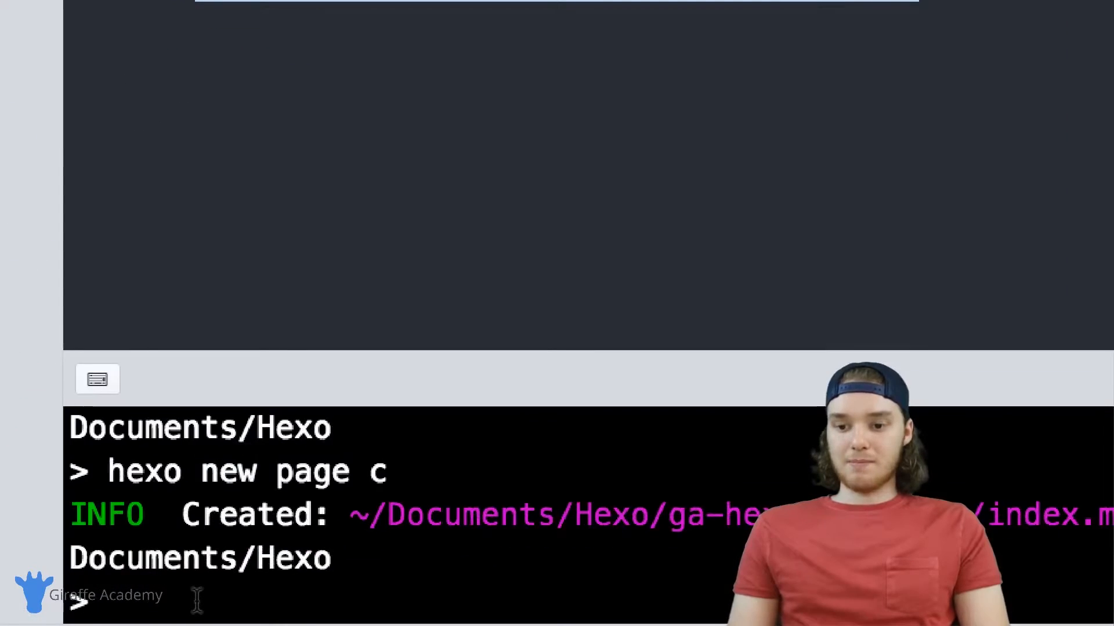
- Generate a new draft d with 'hexo new draft d'
type("hexo")
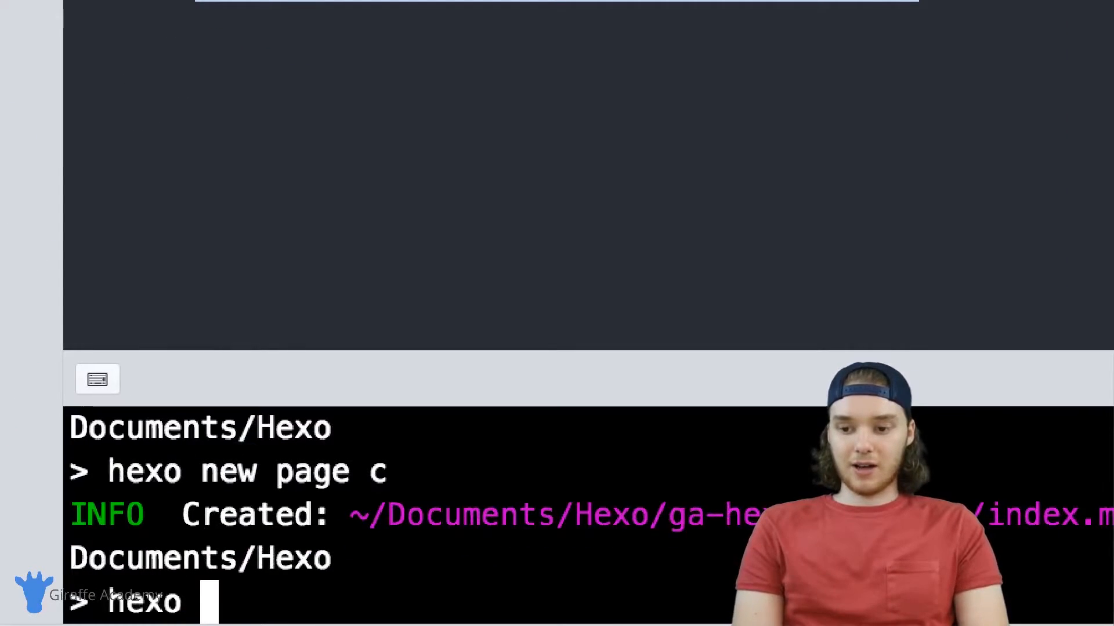
type("new draft")
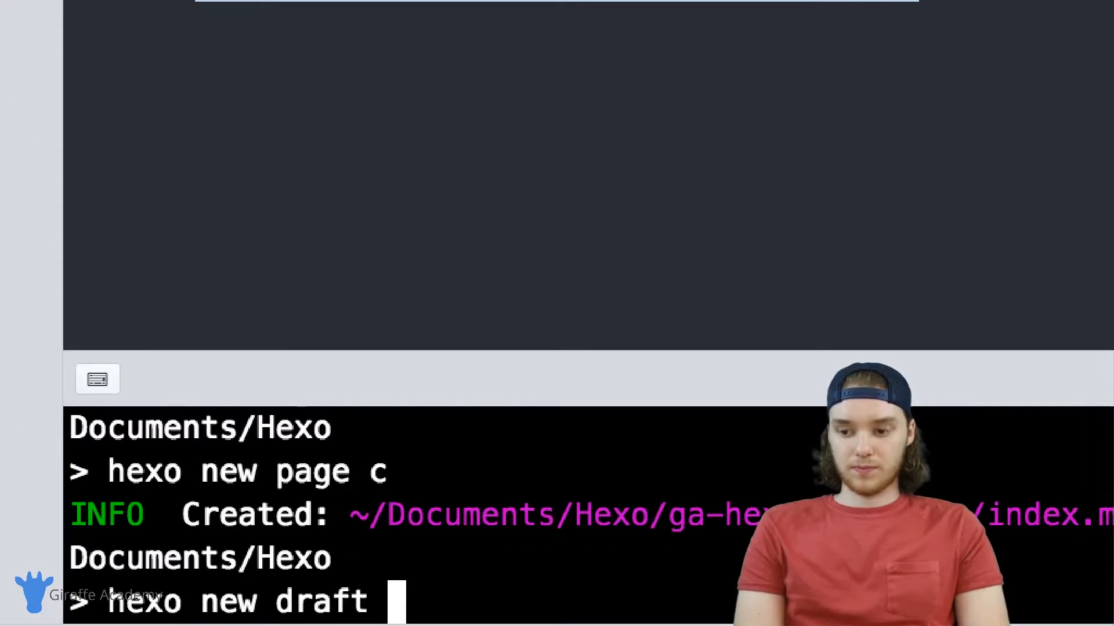
key("Return")
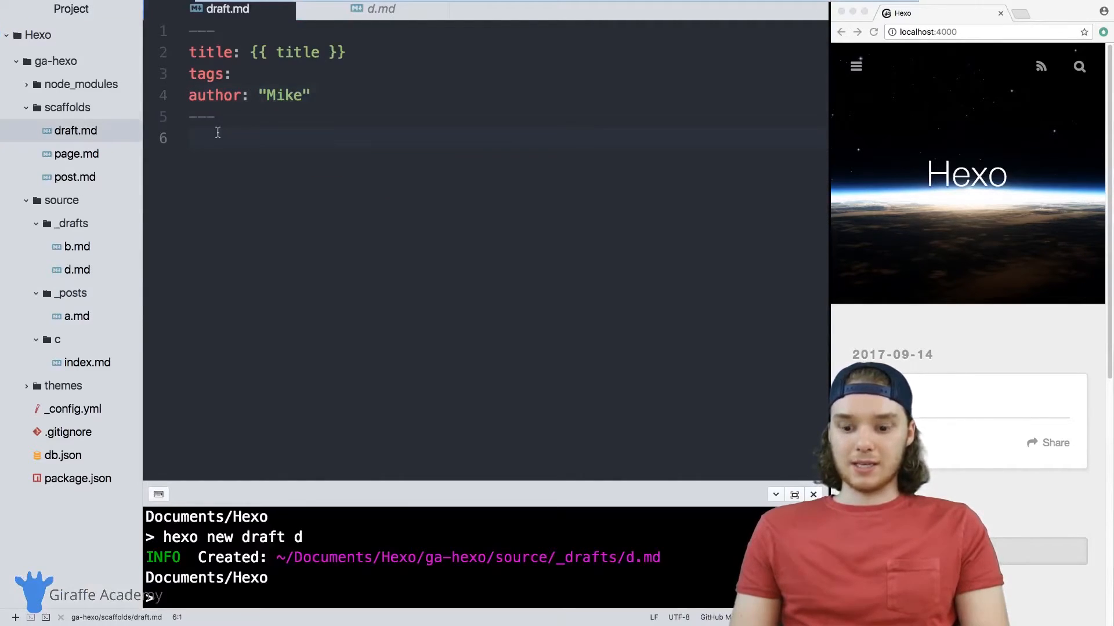
- Add 'Default Content' to draft.md, run 'hexo new draft e', and open e.md
type("Def")
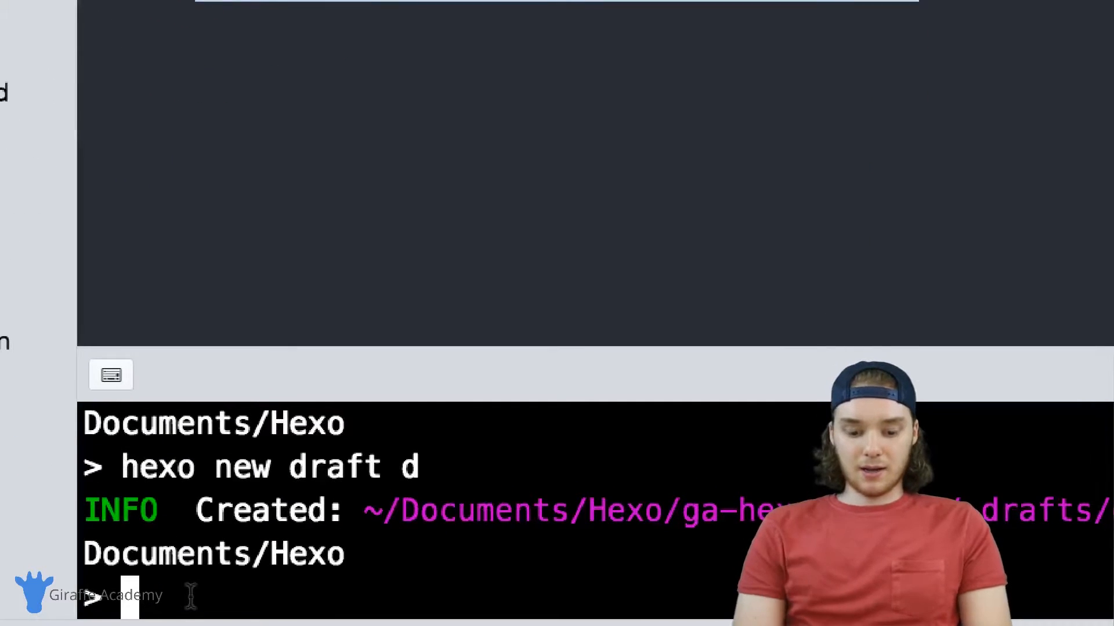
type("hexo new draft e")
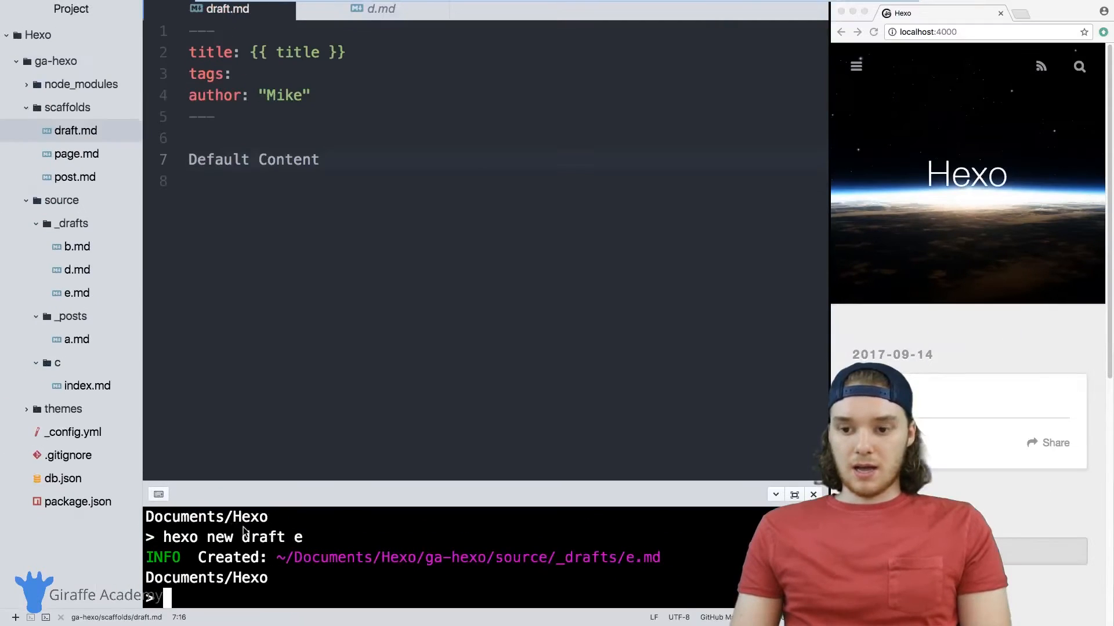
left_click(76, 293)
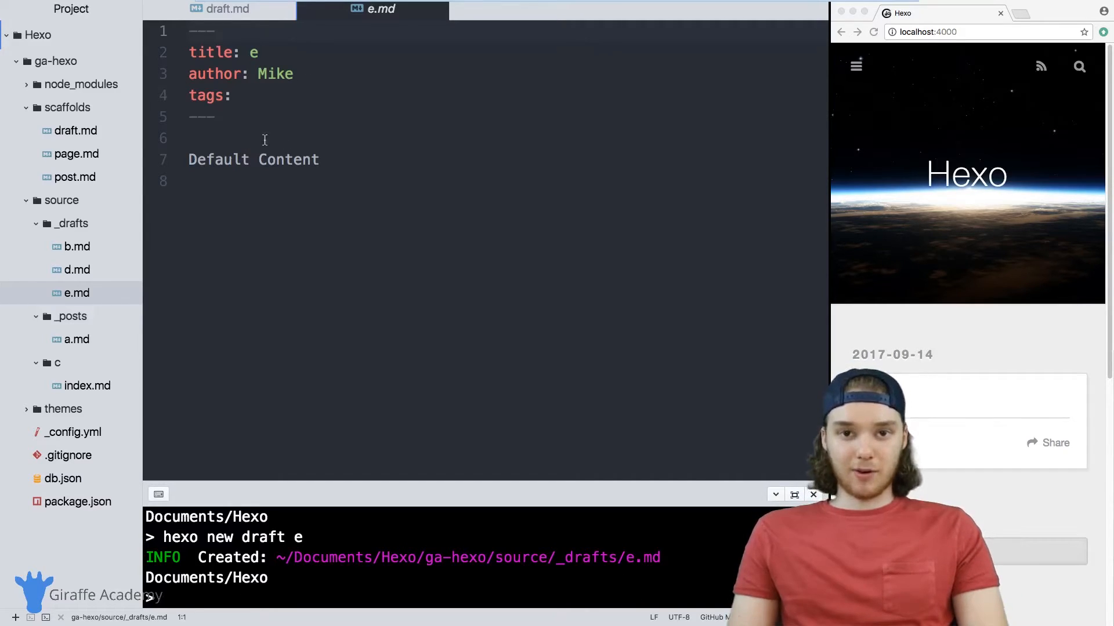
mouse_move(151, 130)
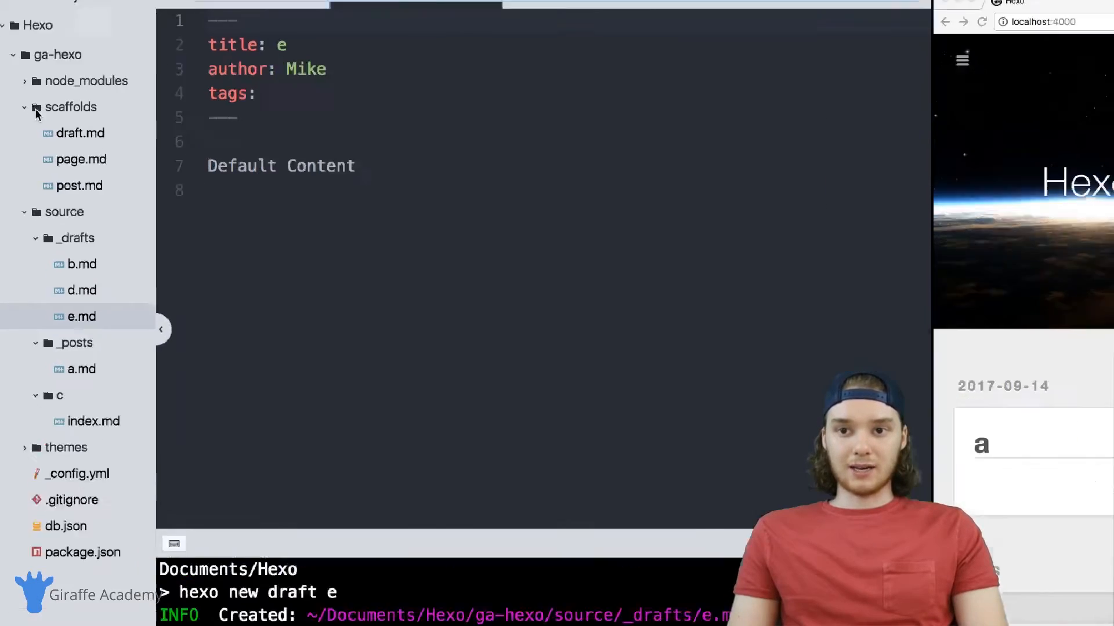
- Add a new file named giraffe.md to the scaffolds folder
right_click(69, 107)
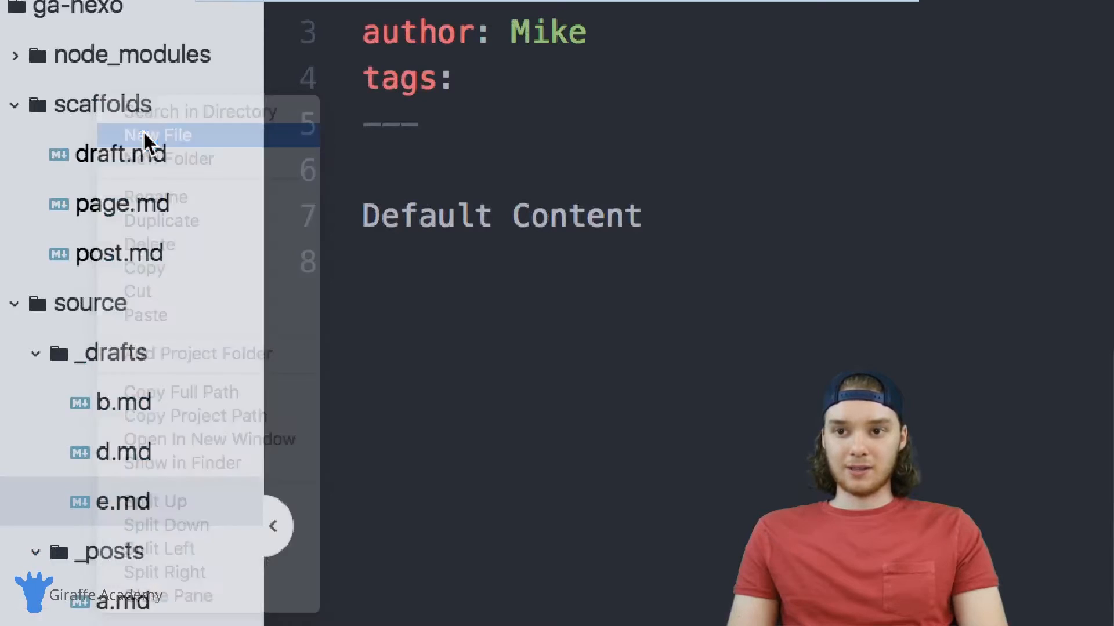
left_click(157, 136)
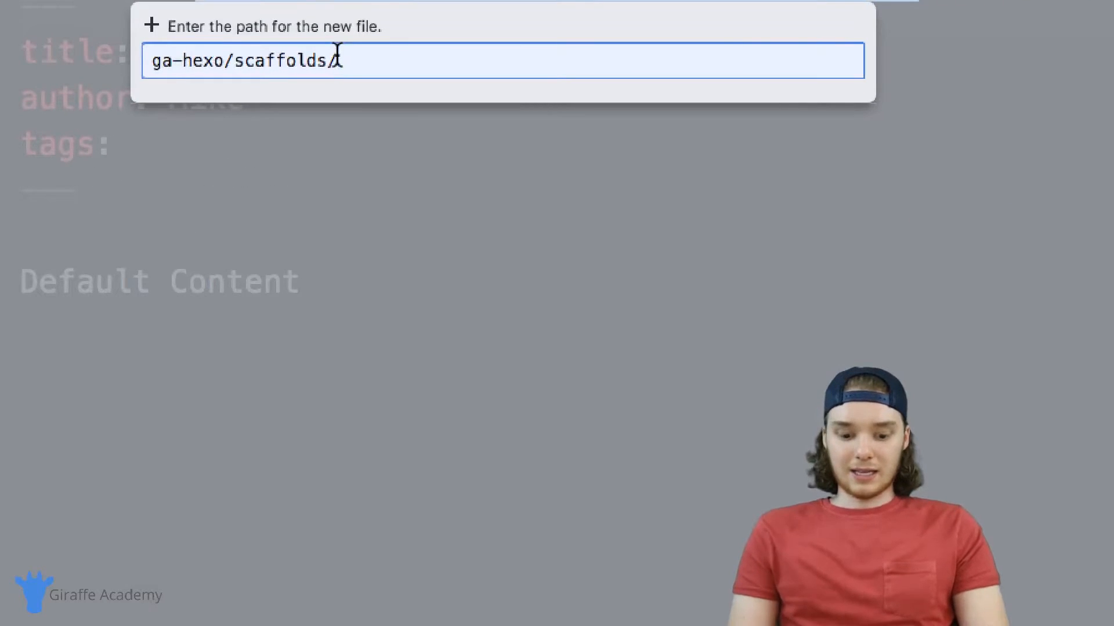
type("giraffe")
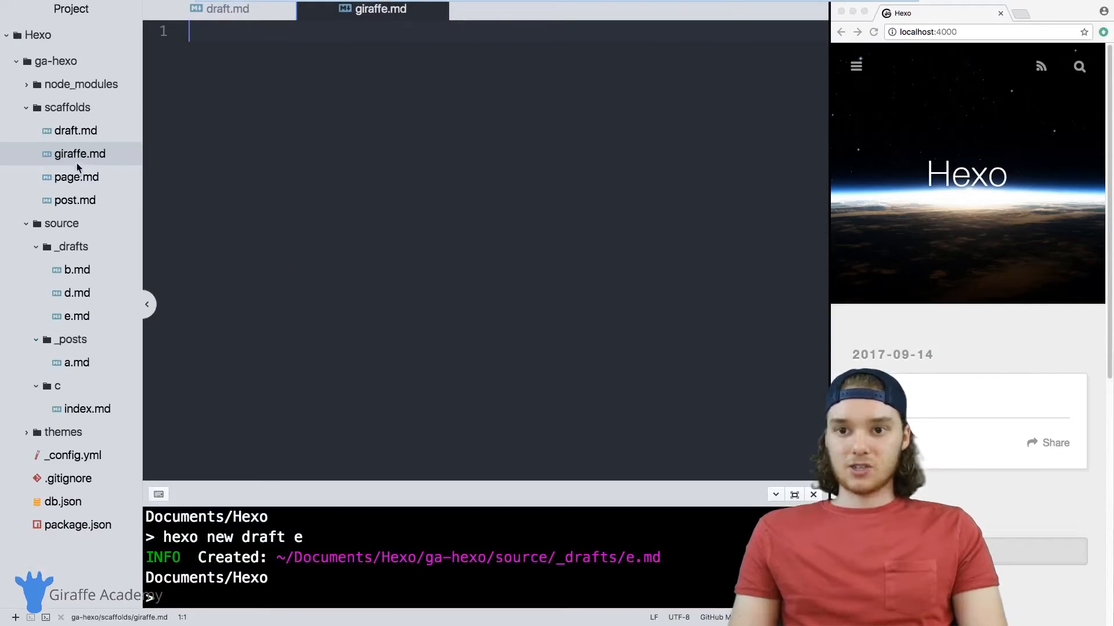
- Copy page.md's title and date front matter into giraffe.md and add 'layout: {{ layout }}'
left_click(76, 177)
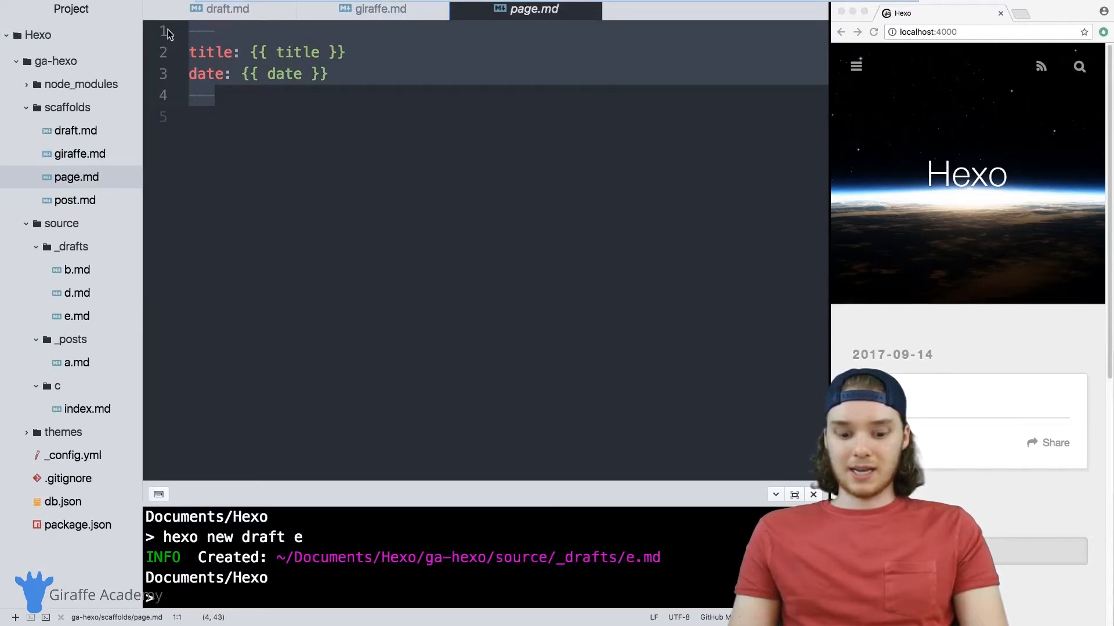
left_click(380, 9)
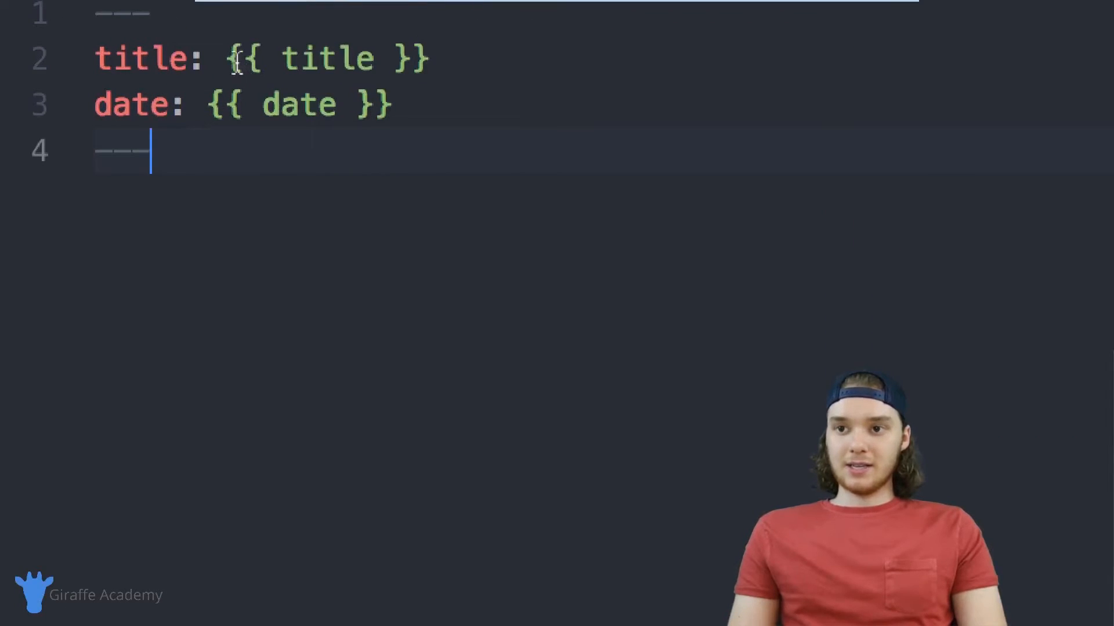
double_click(326, 58)
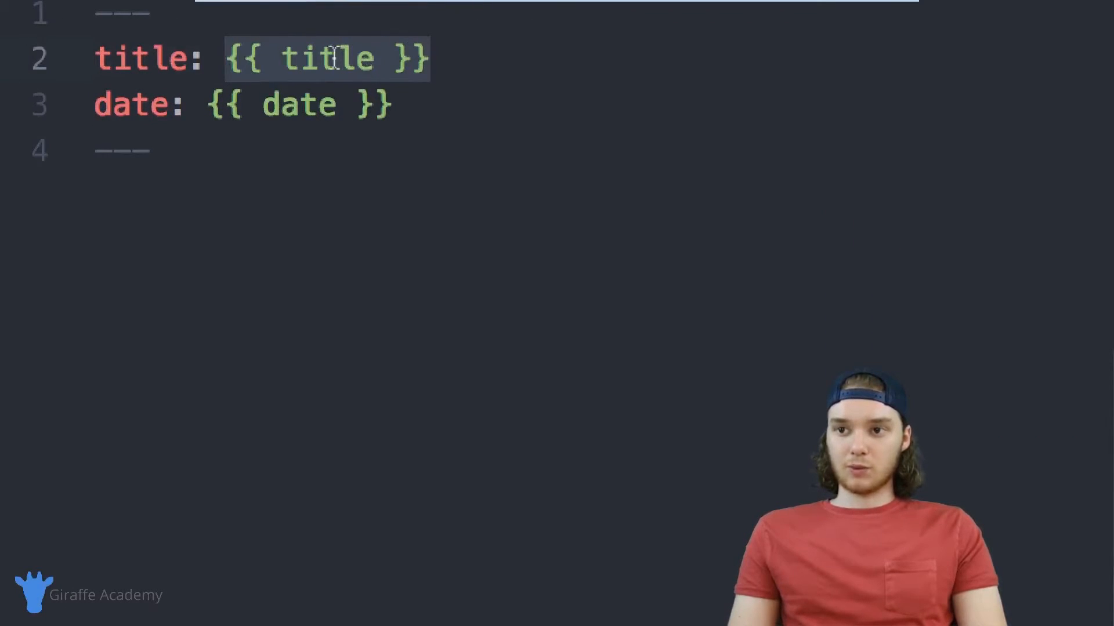
left_click(338, 58)
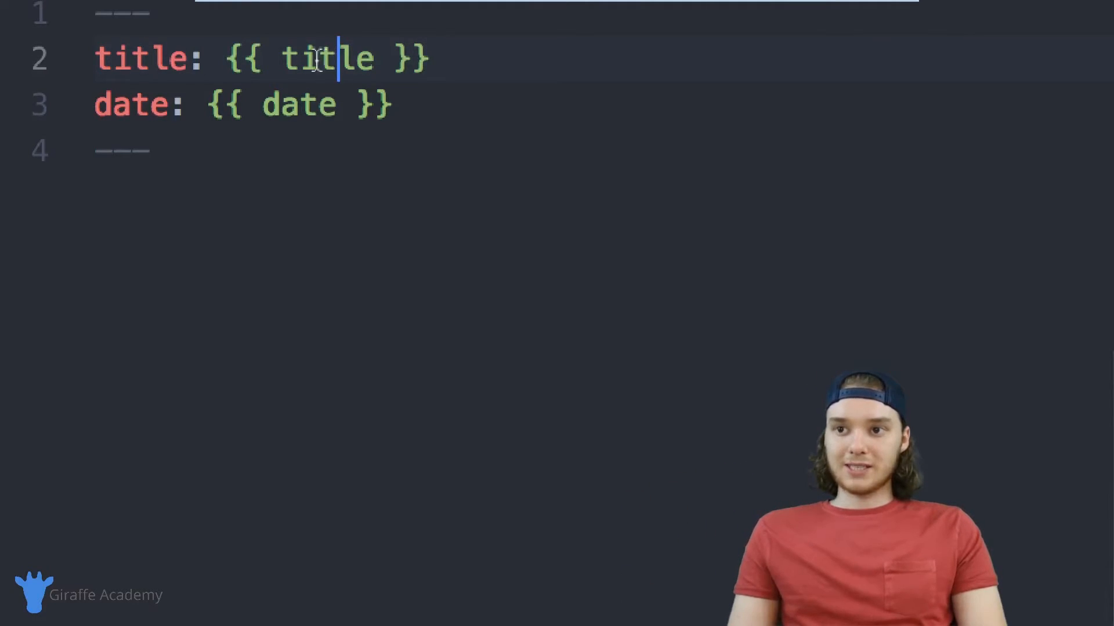
double_click(327, 58)
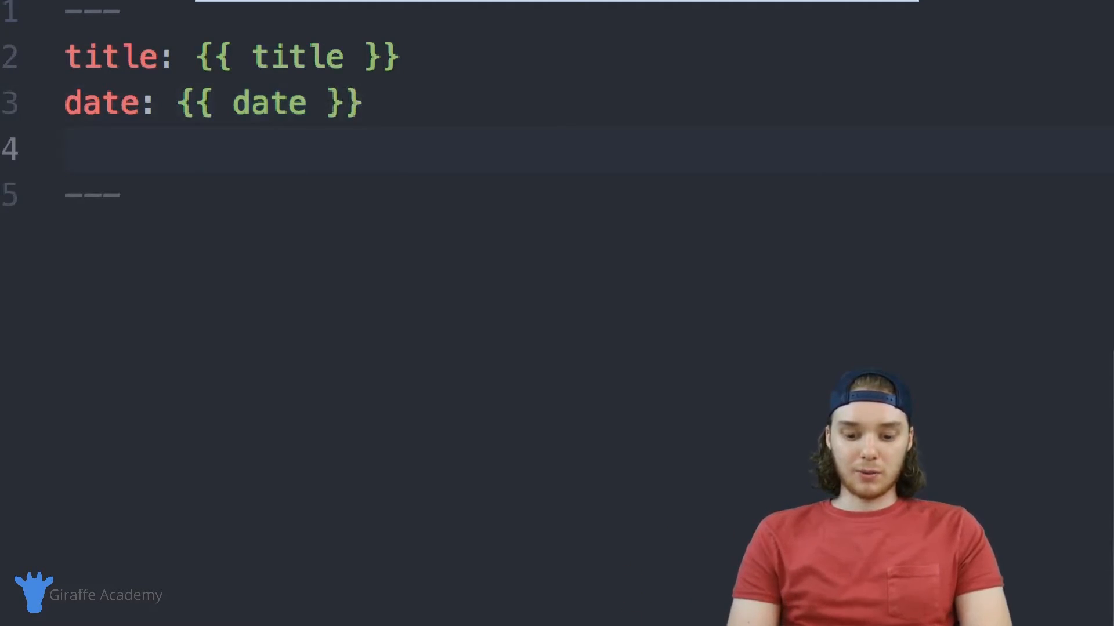
type("layout: {{")
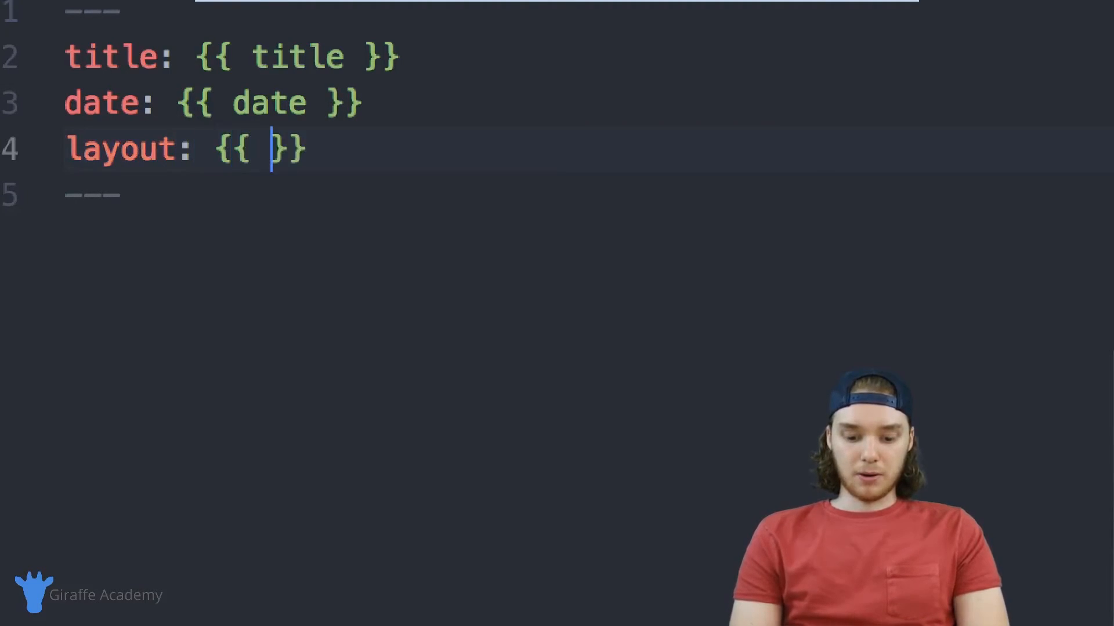
type("layout")
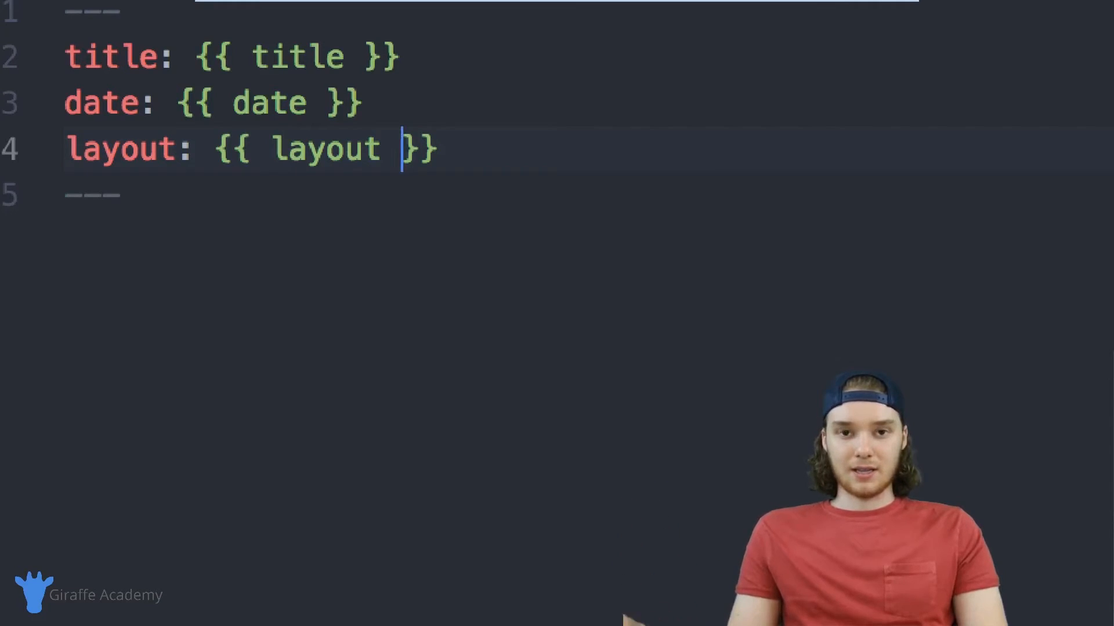
mouse_move(337, 135)
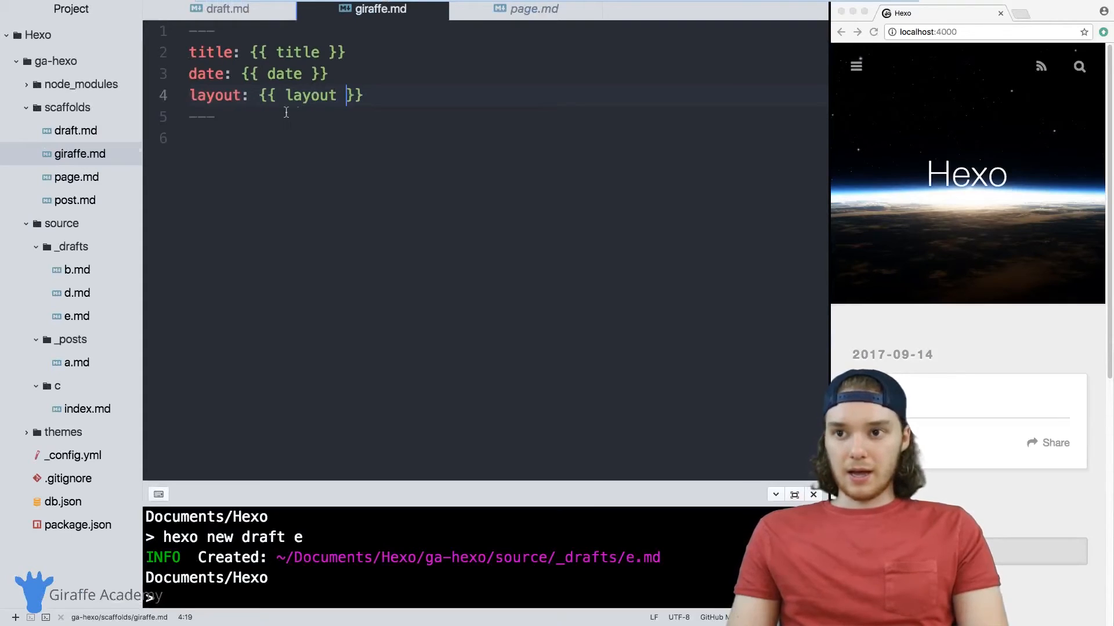
mouse_move(373, 9)
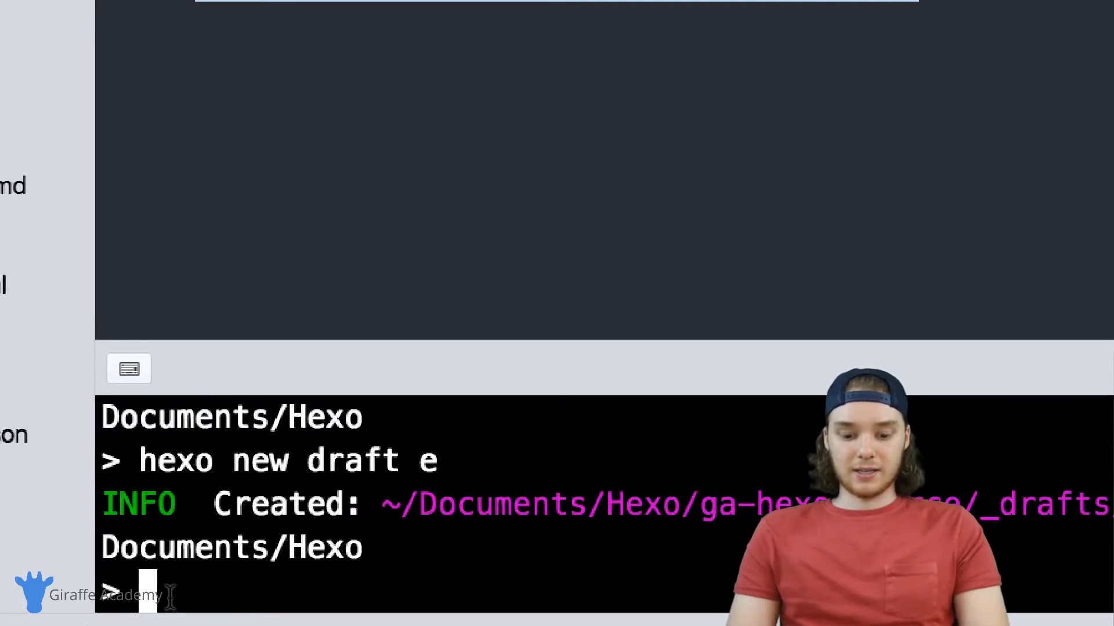
- Generate post f with 'hexo new giraffe f', check layout: giraffe, then reopen post a
type("he")
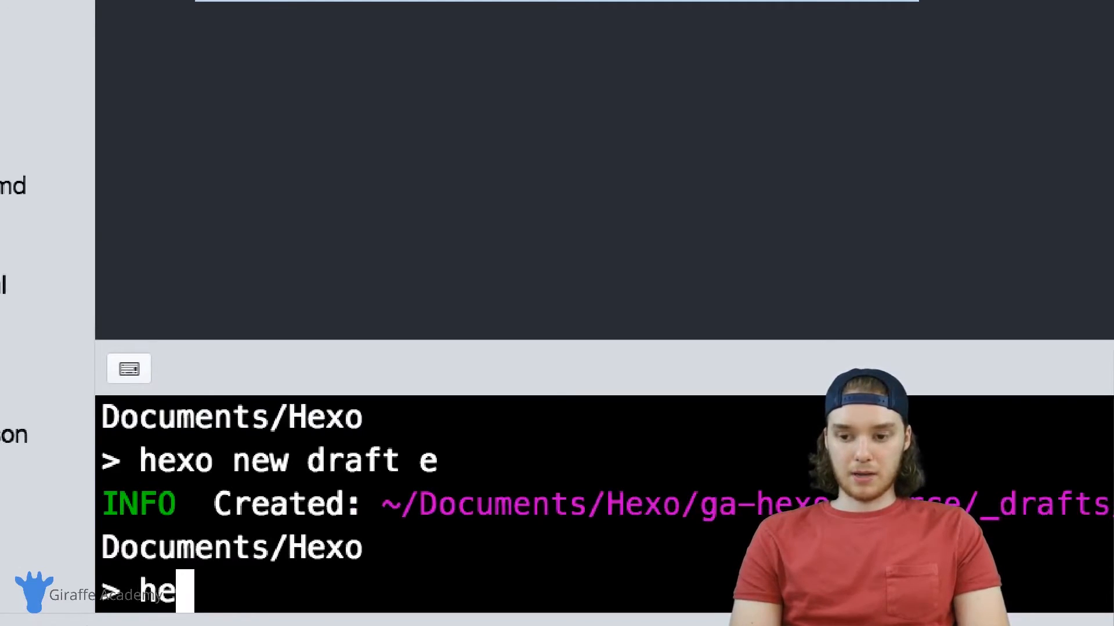
type("xo new")
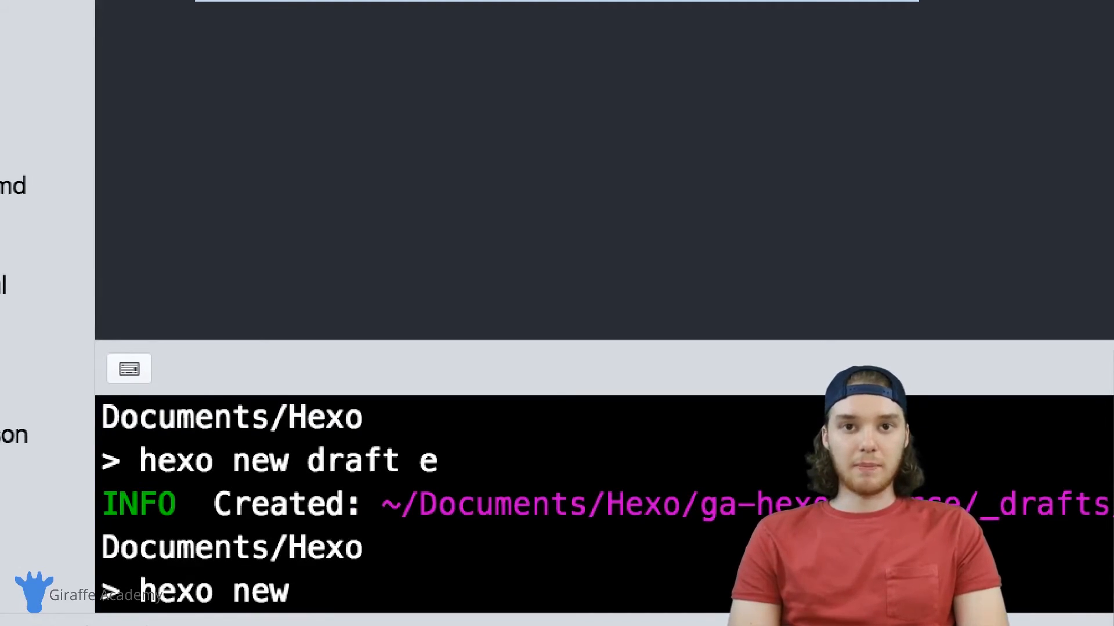
type("gir")
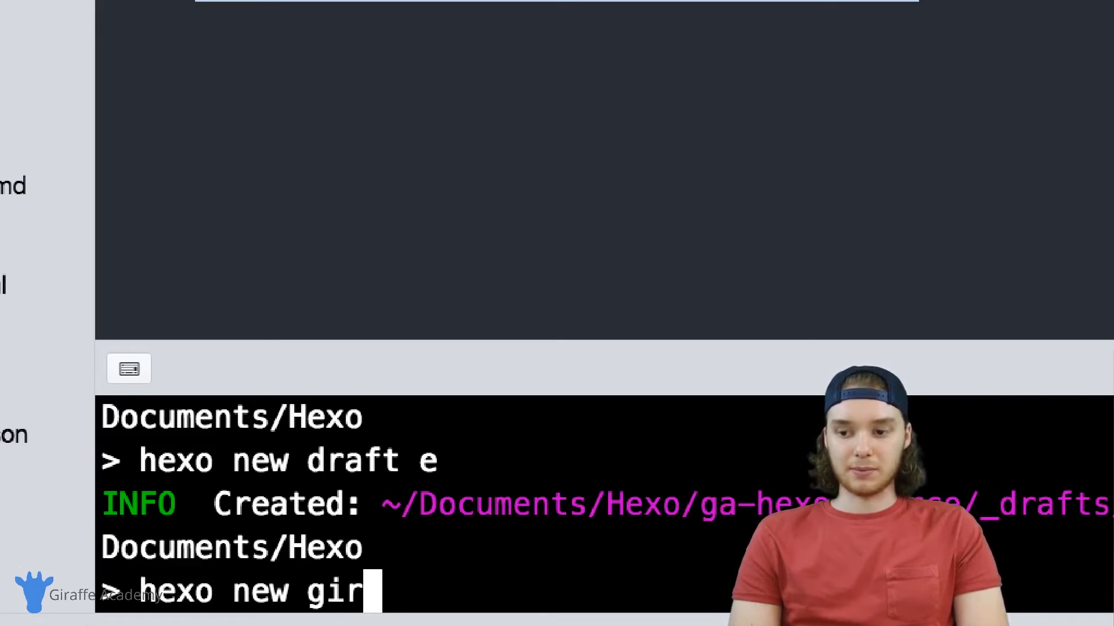
type("affe")
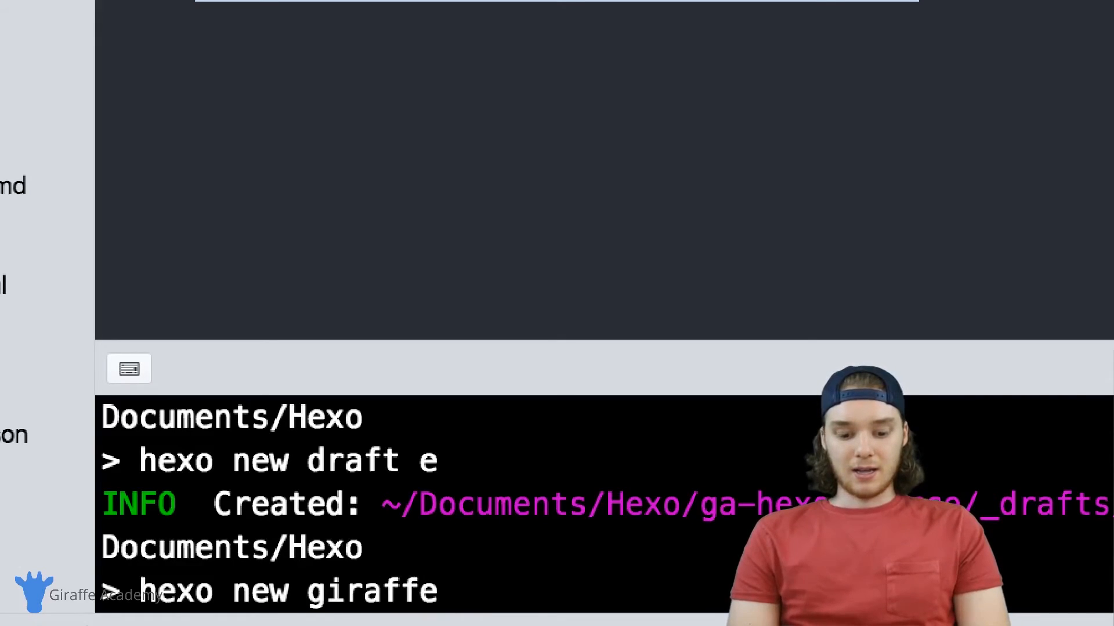
type("f")
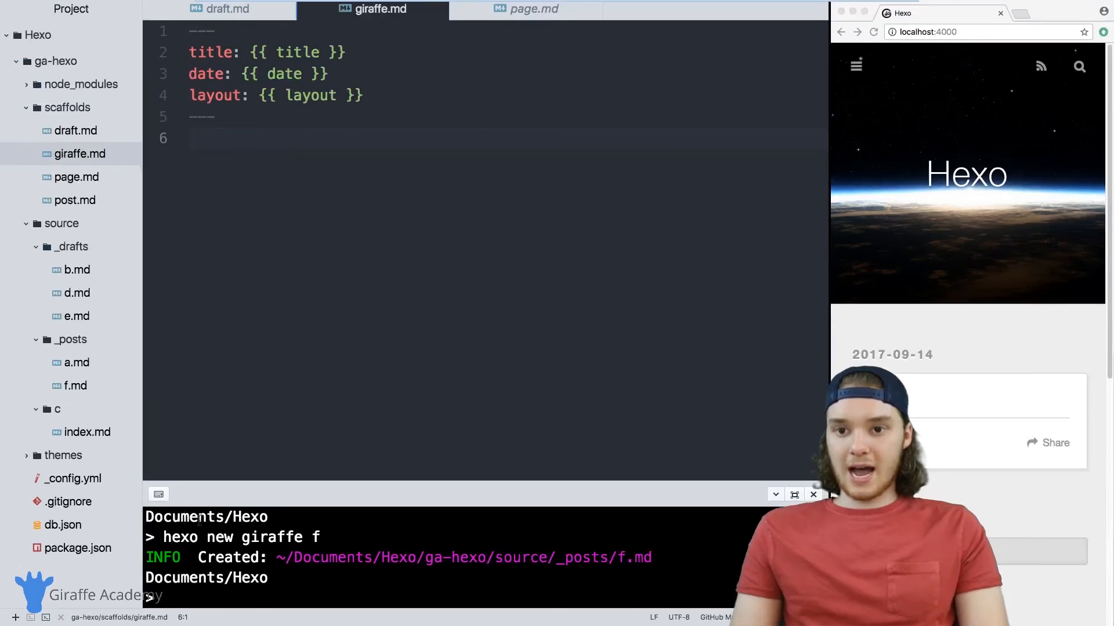
mouse_move(75, 321)
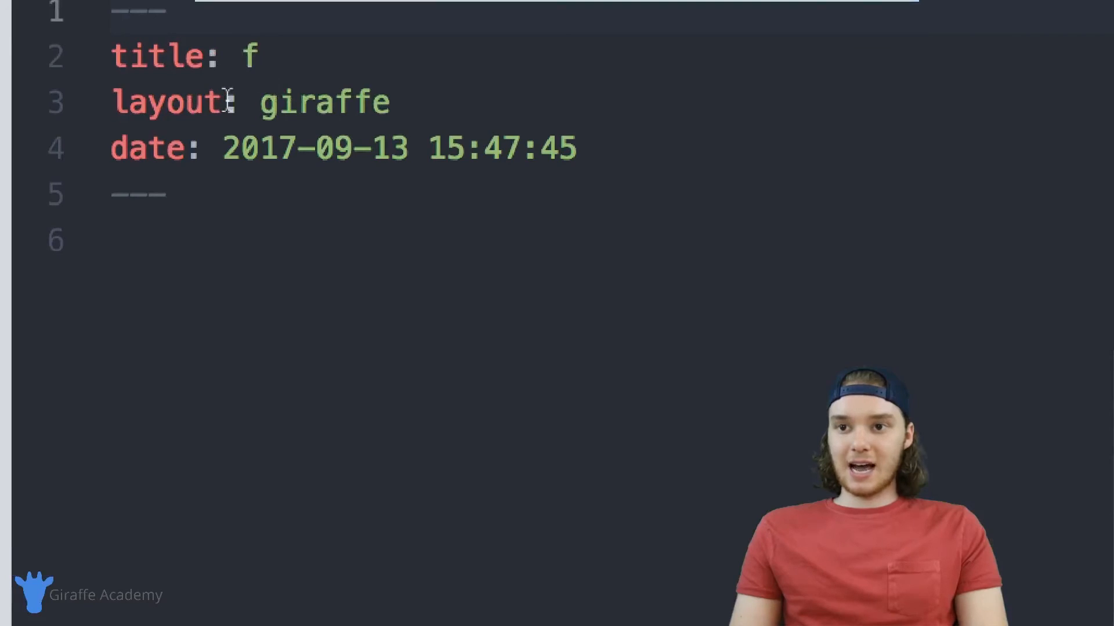
double_click(323, 101)
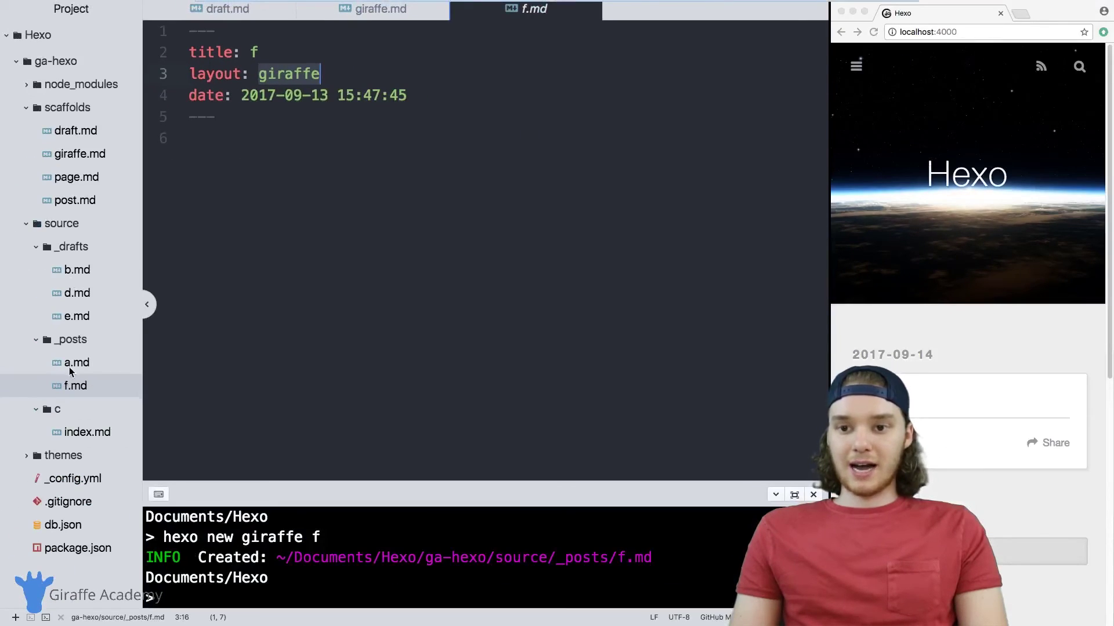
left_click(76, 362)
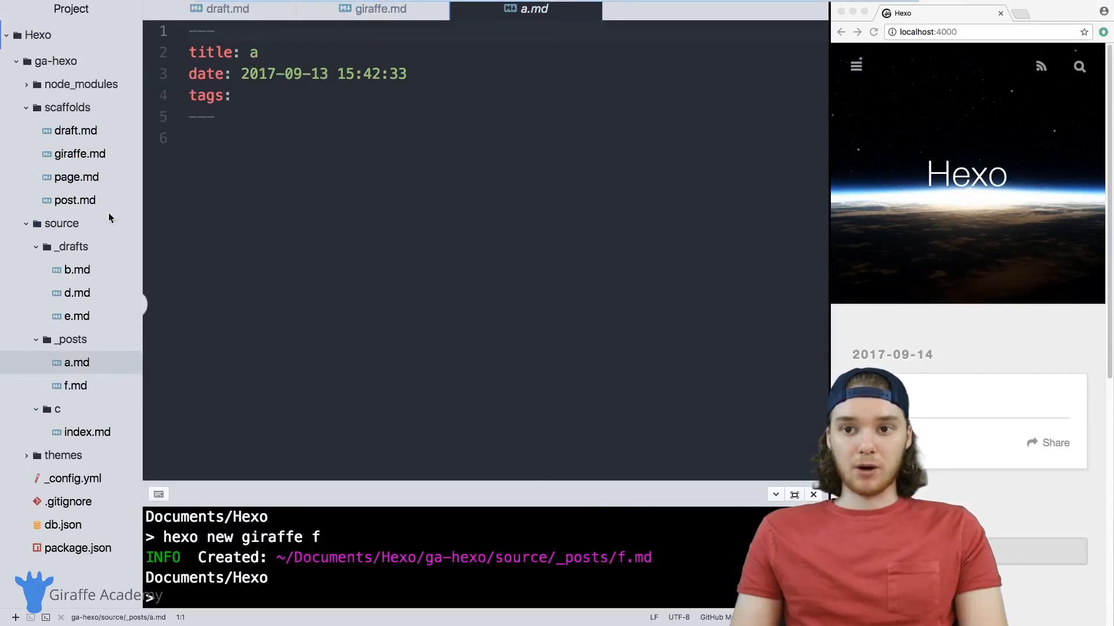
mouse_move(79, 154)
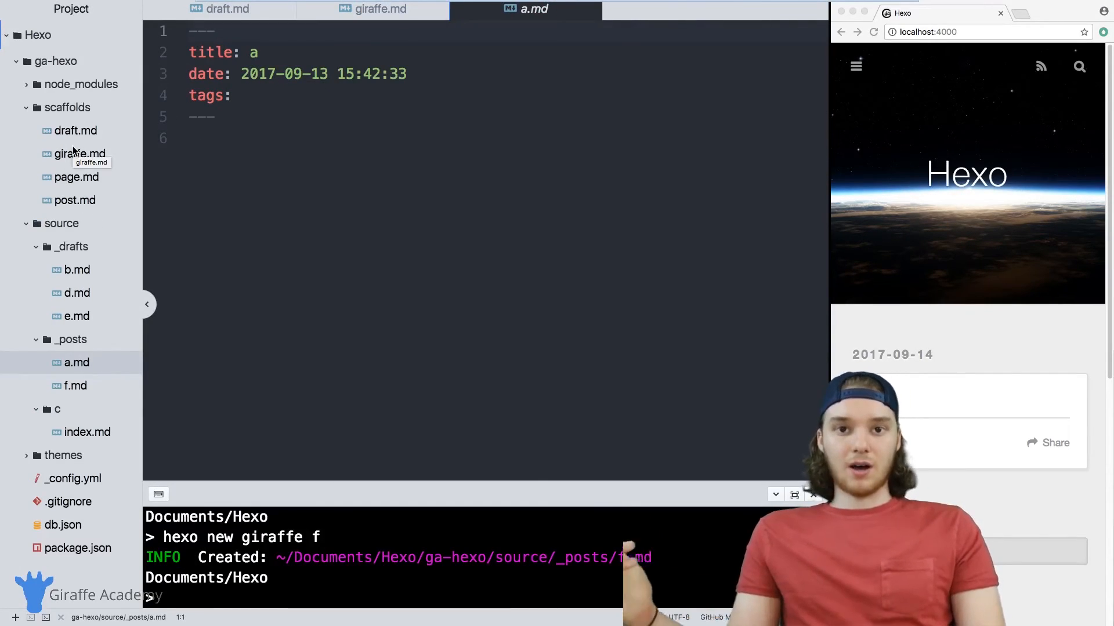